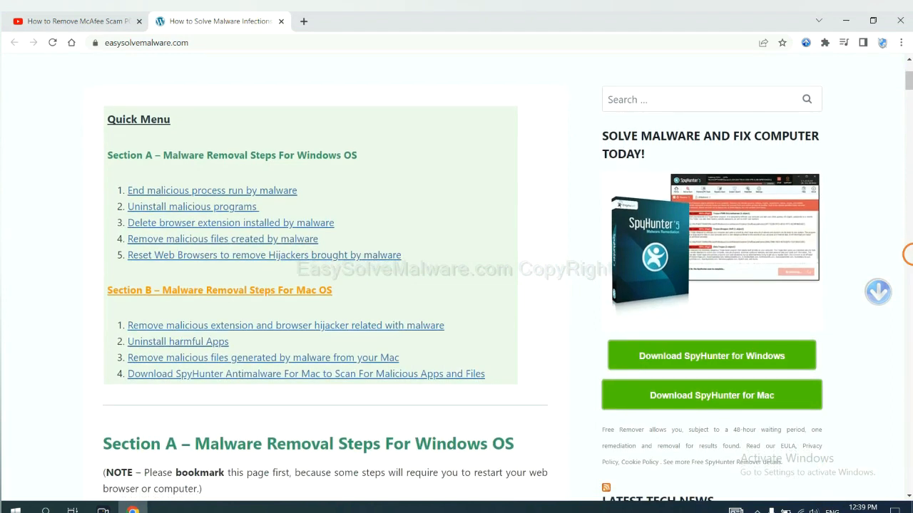
Download the SpyHunter for Windows installer in Chrome and run it from the download bar
scroll("down", 3)
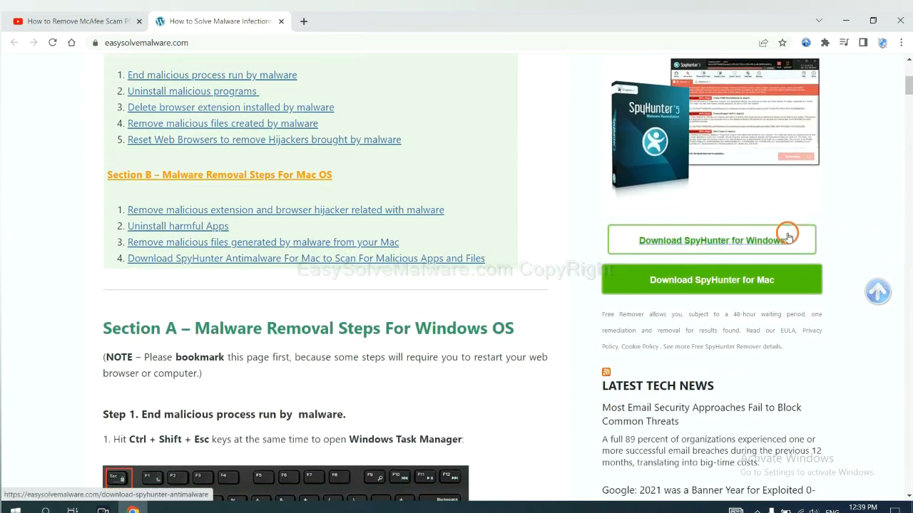
left_click(711, 239)
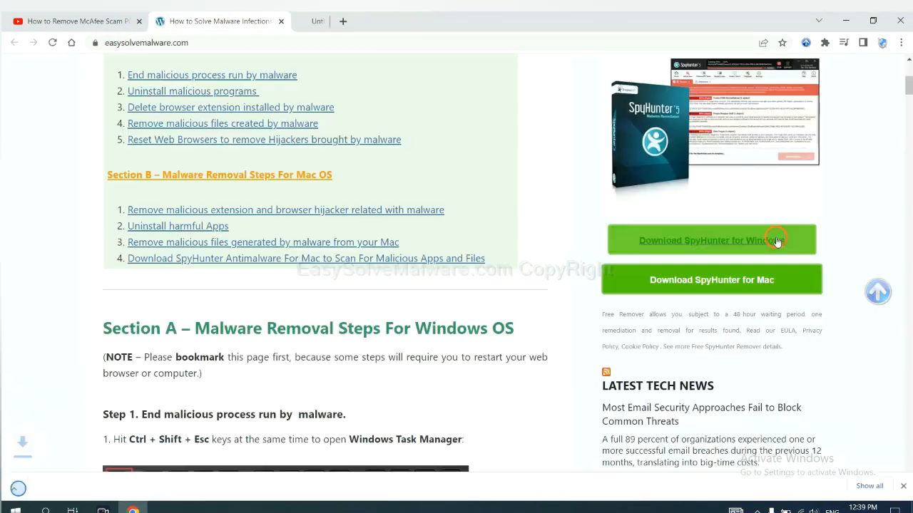
left_click(711, 241)
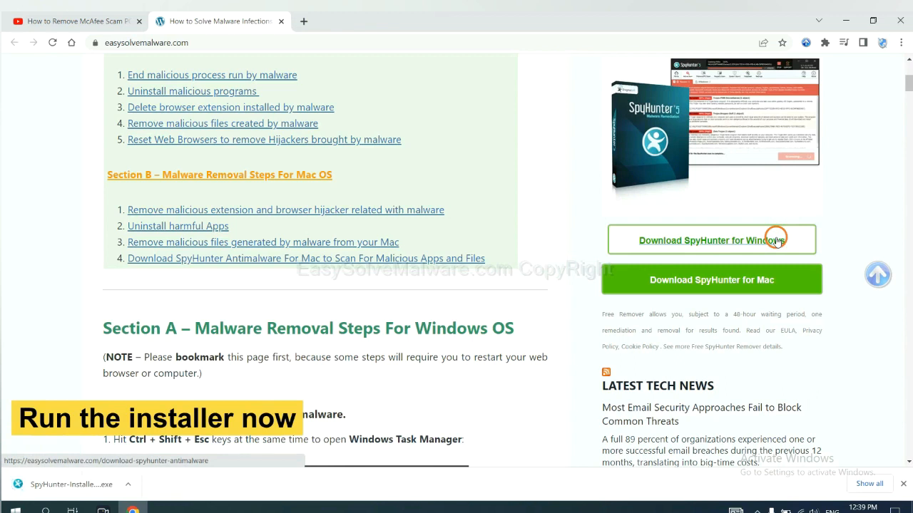
left_click(711, 240)
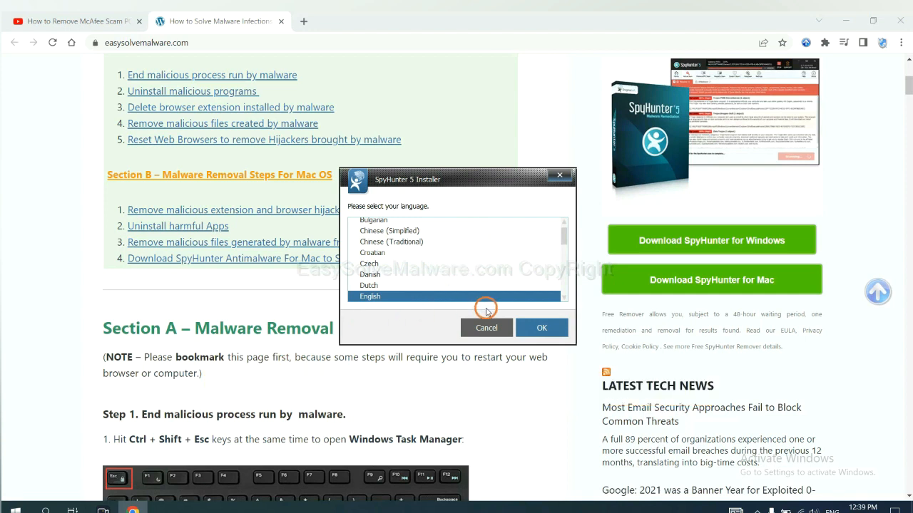
Confirm English as the installer language and accept the EULA to install SpyHunter 5
left_click(541, 328)
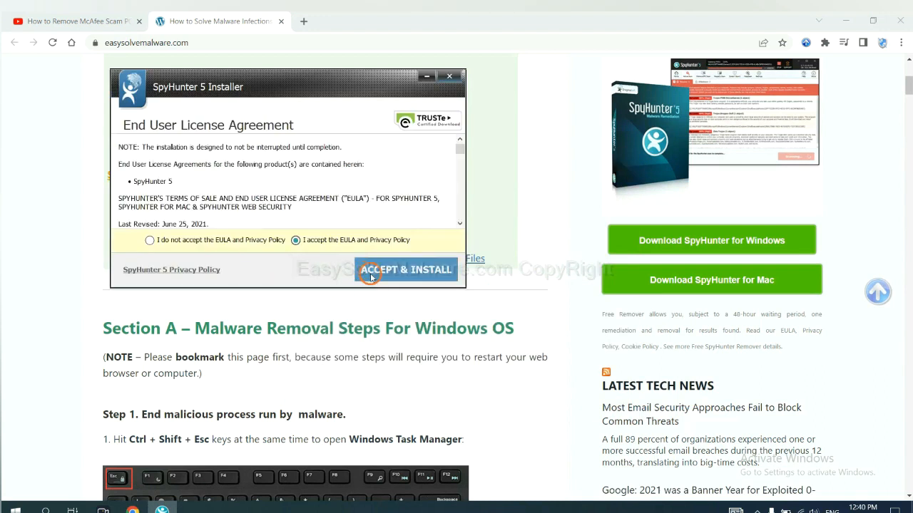
left_click(405, 269)
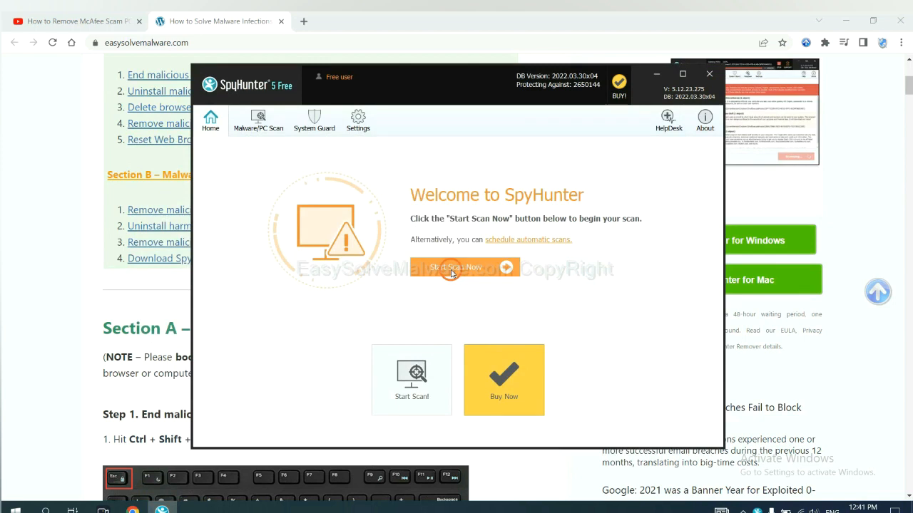
Run a SpyHunter scan and continue past the remove360.bat unknown-object result
left_click(464, 267)
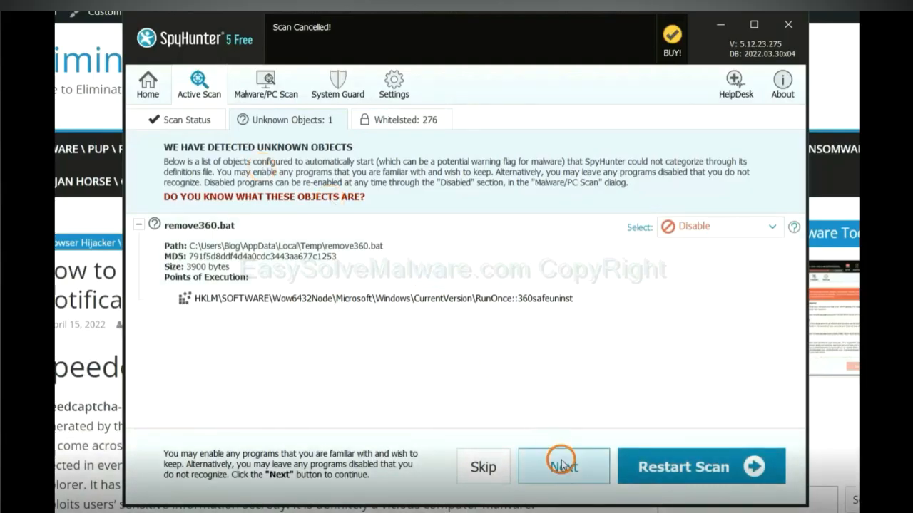
left_click(563, 466)
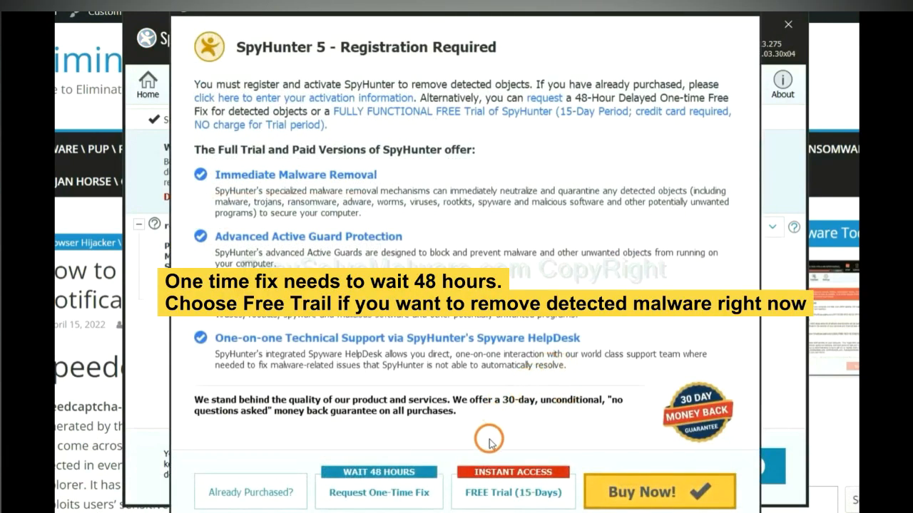
mouse_move(491, 434)
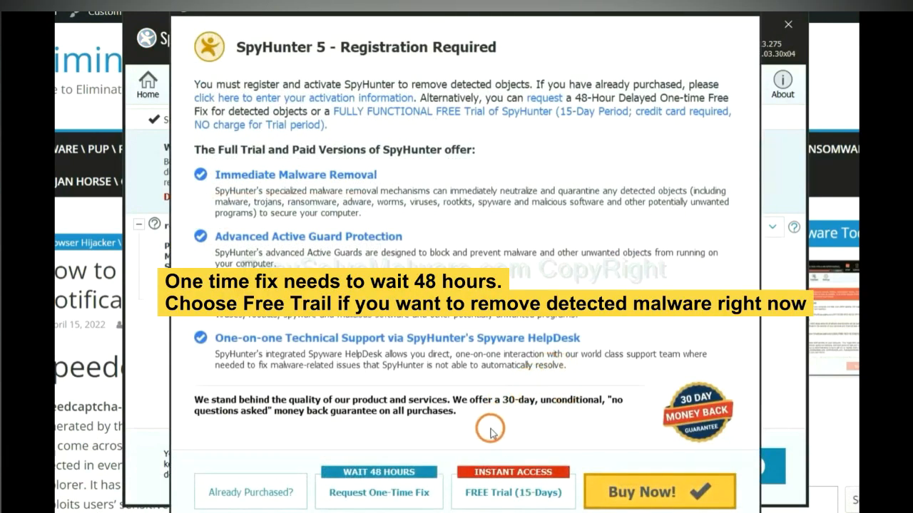
mouse_move(378, 492)
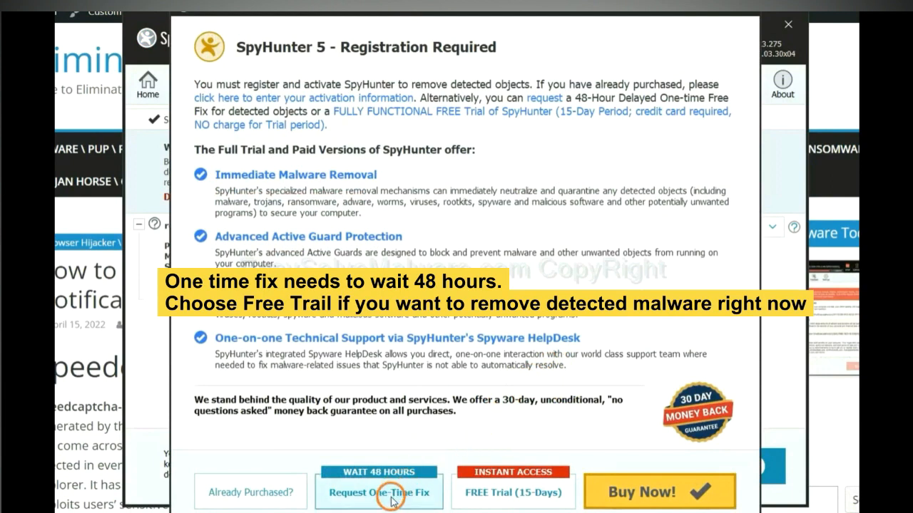
mouse_move(506, 503)
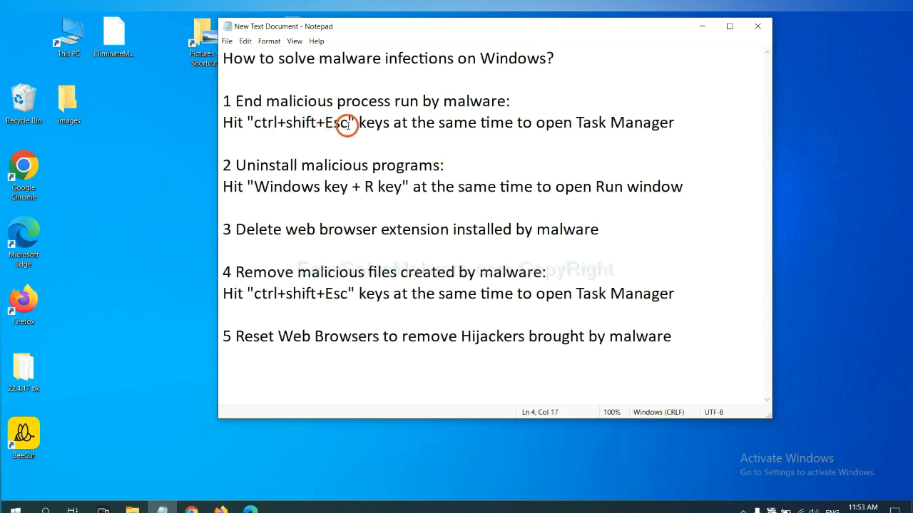
left_click_drag(347, 122, 249, 122)
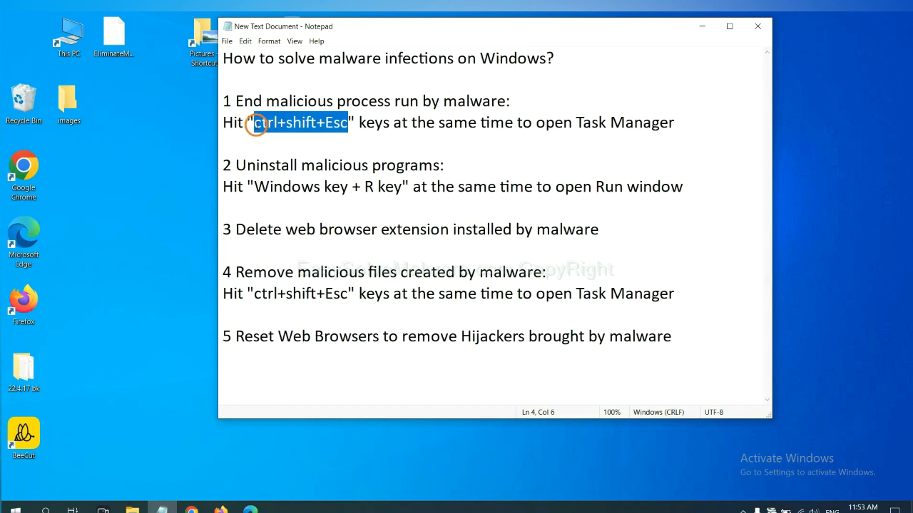
key("ctrl+shift+esc")
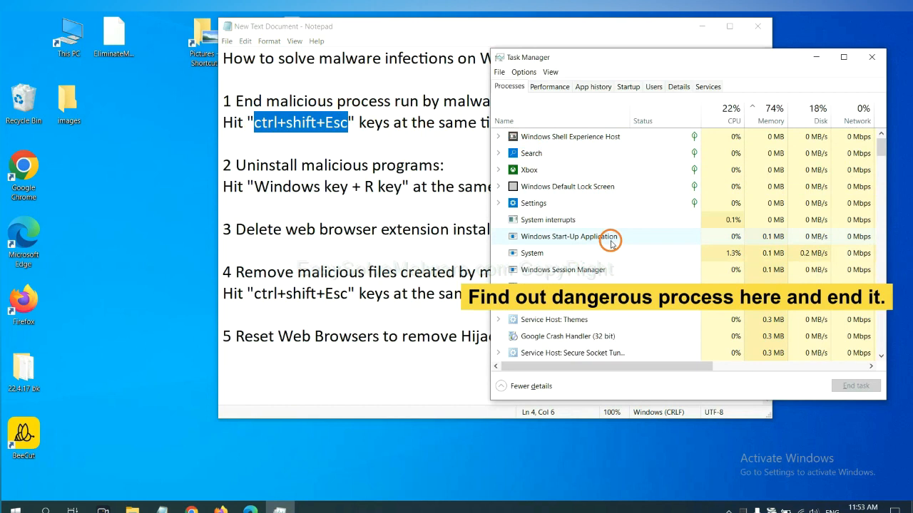
mouse_move(610, 253)
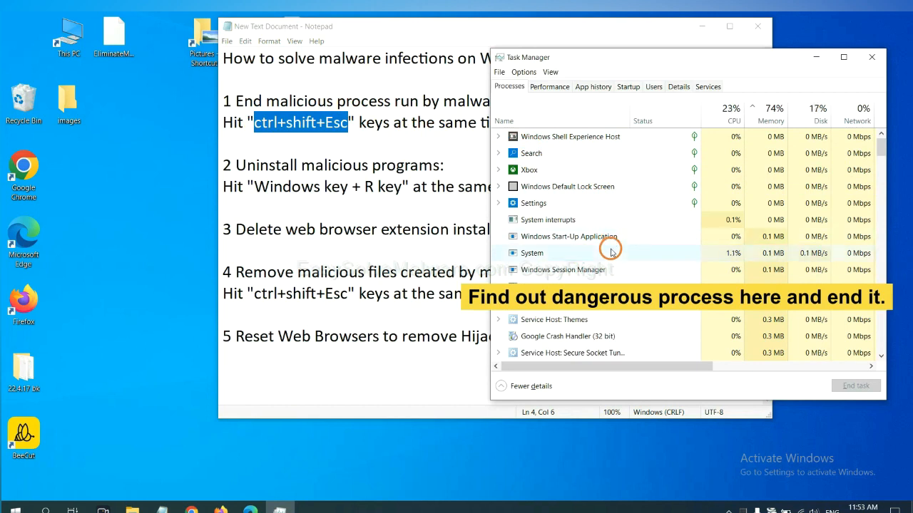
left_click(532, 253)
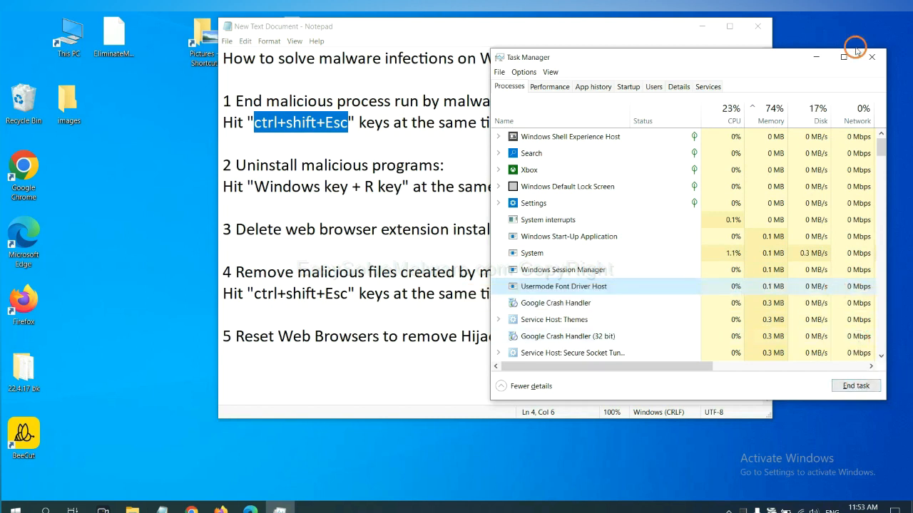
left_click(870, 57)
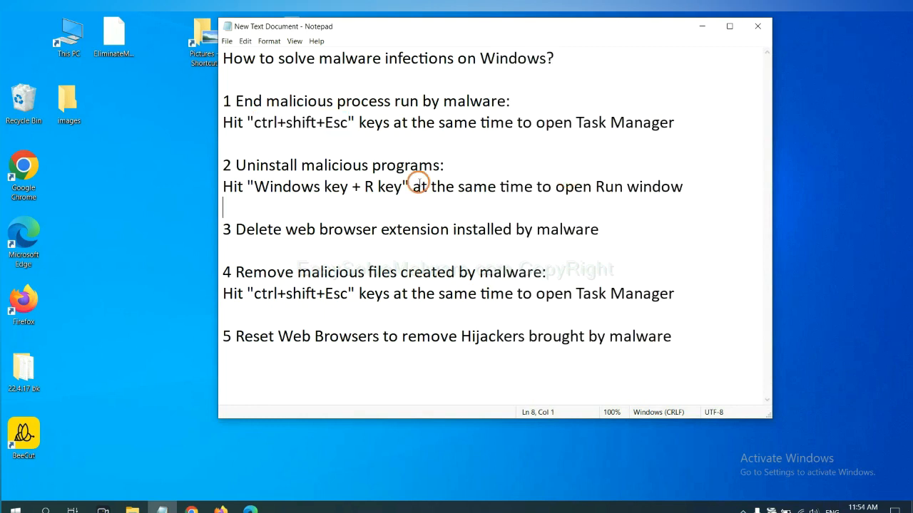
mouse_move(207, 186)
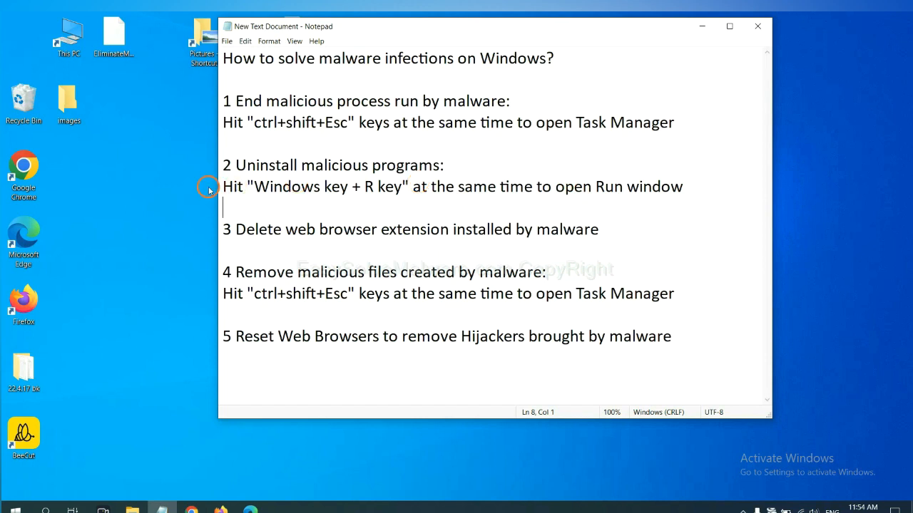
Open the Run dialog beside the Notepad notes and enter 'control panel'
double_click(287, 186)
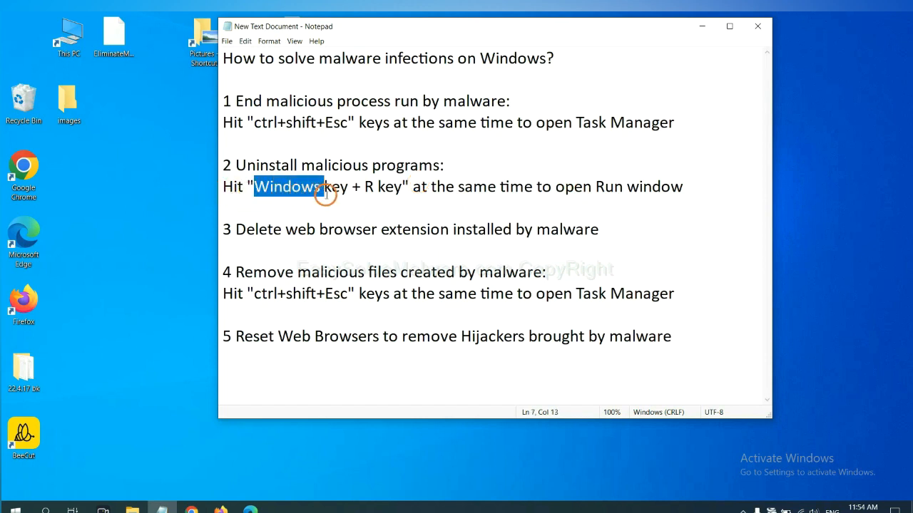
left_click_drag(322, 187, 402, 186)
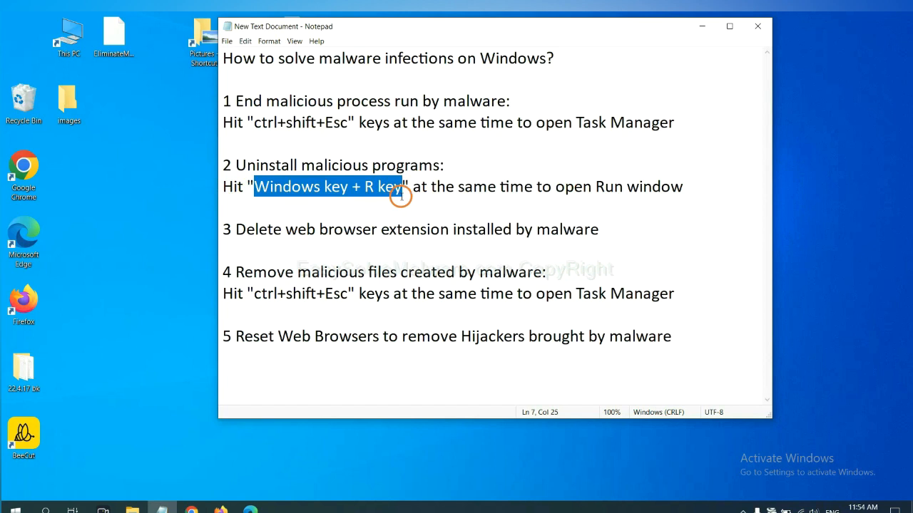
key("Win+r")
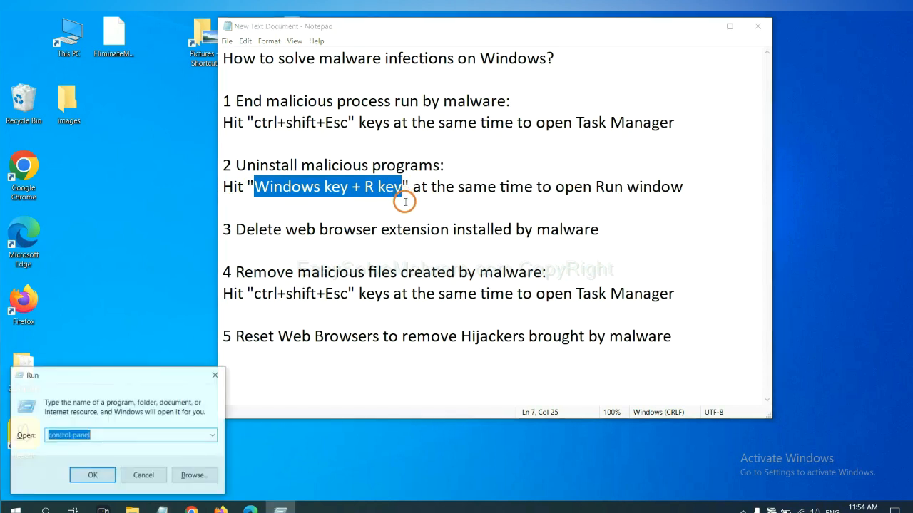
left_click_drag(31, 375, 489, 263)
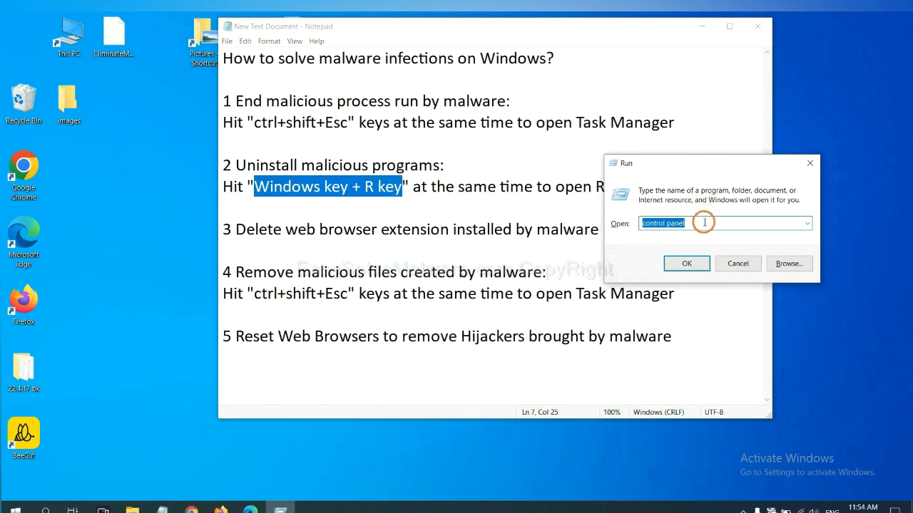
left_click(720, 224)
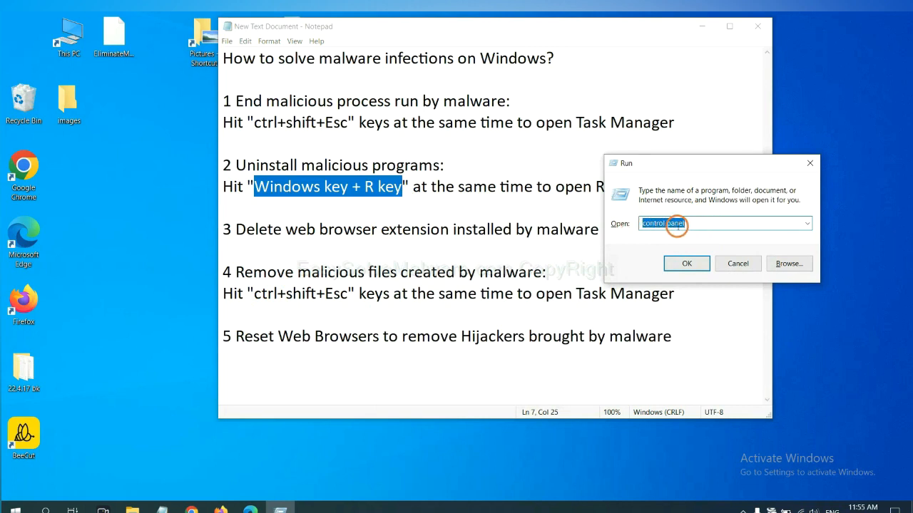
left_click(686, 263)
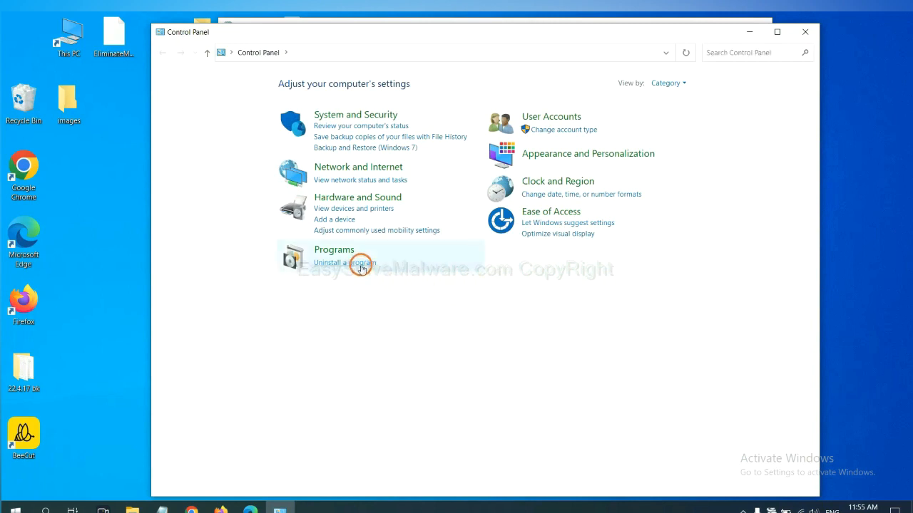
Open Programs and Features and select the suspicious program in the installed list
left_click(345, 263)
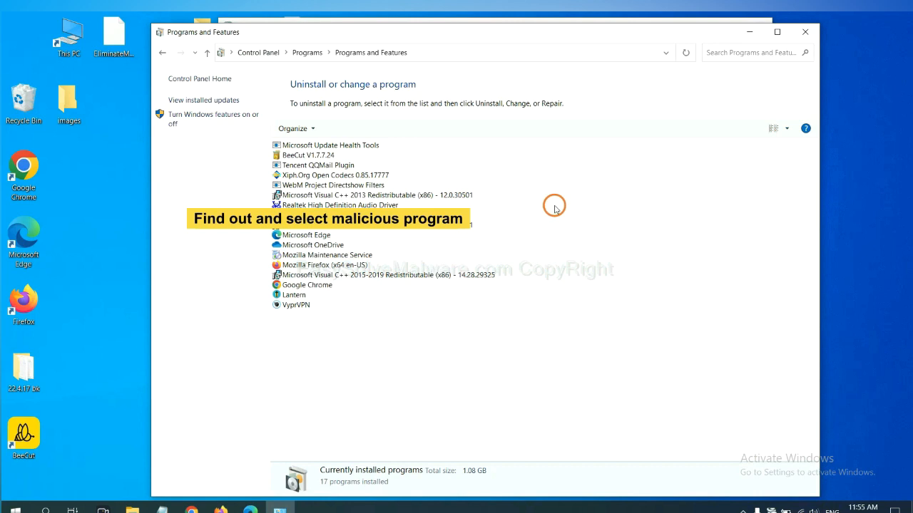
left_click(335, 175)
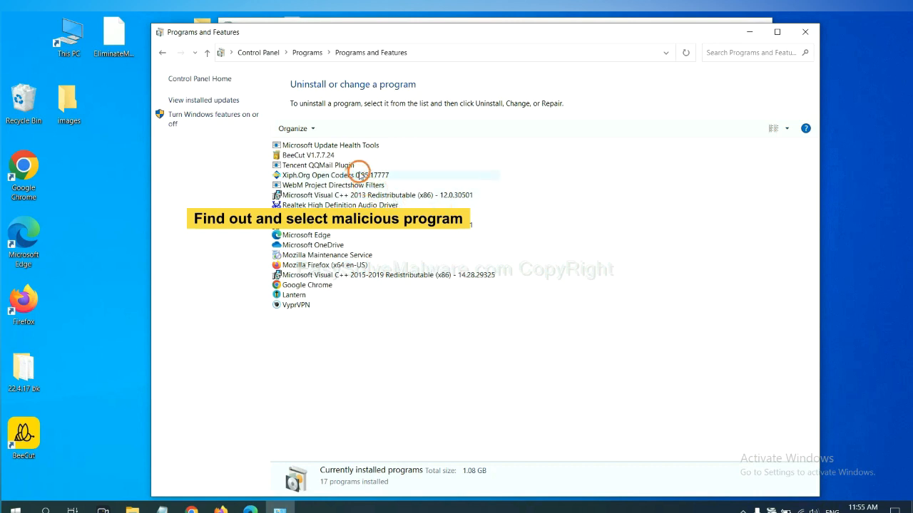
left_click(335, 175)
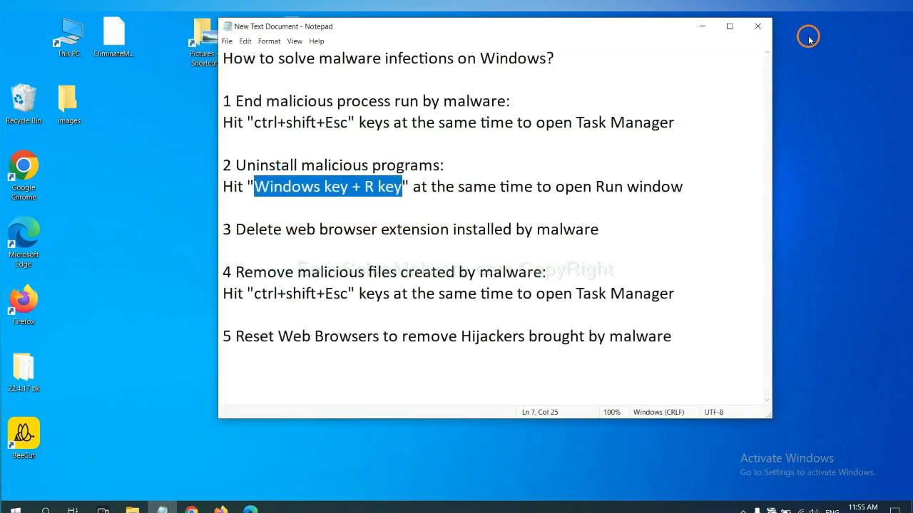
Open Chrome's installed extensions page from the main menu
type("suspicious")
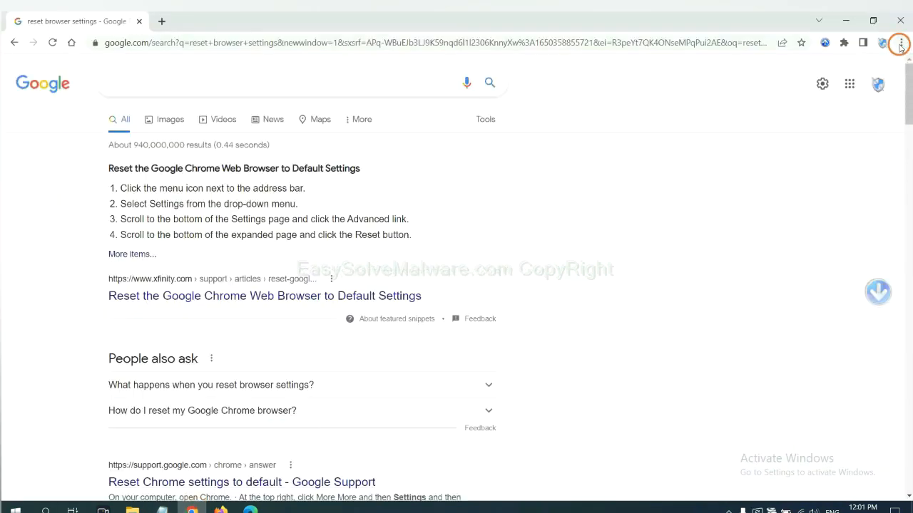
left_click(899, 43)
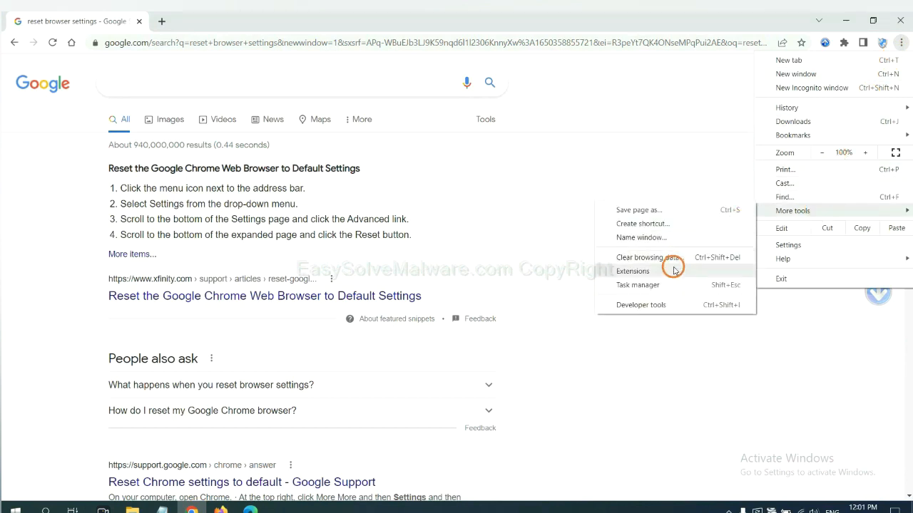
left_click(633, 271)
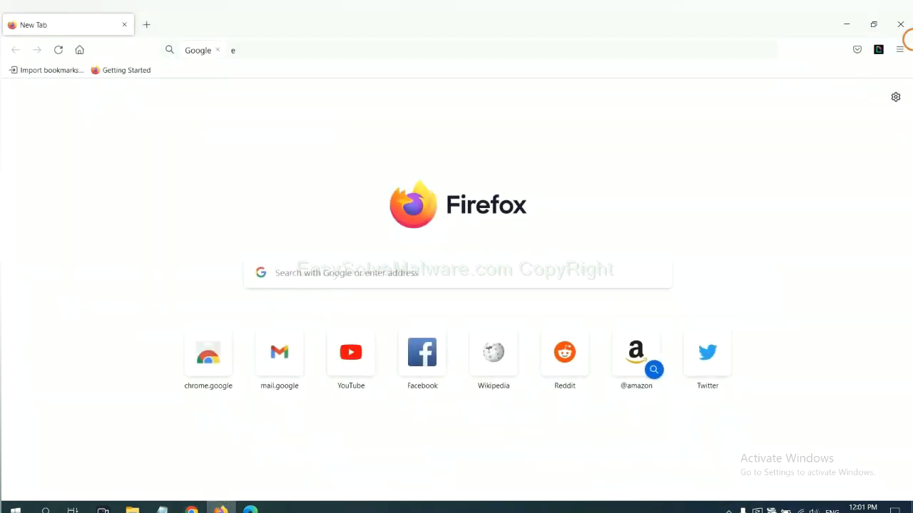
Open Firefox's add-ons manager and bring up the options for GIPHY for Firefox
left_click(899, 49)
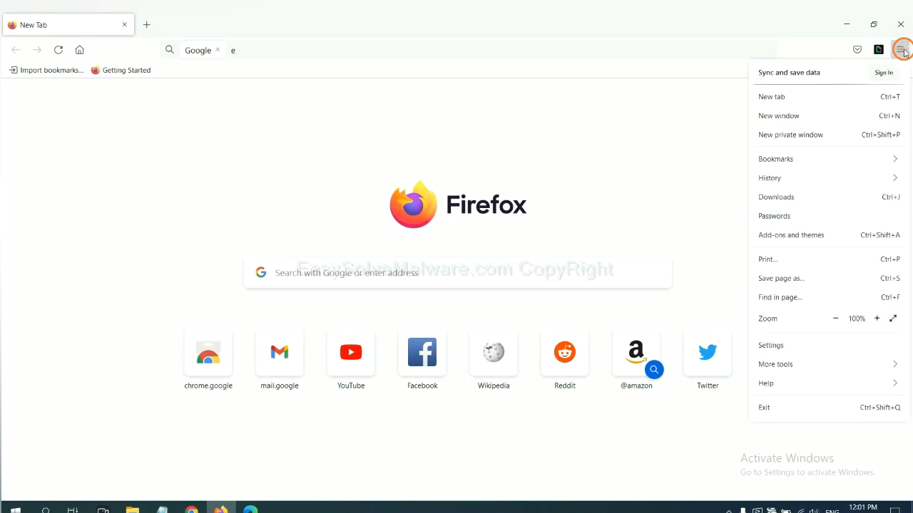
mouse_move(816, 178)
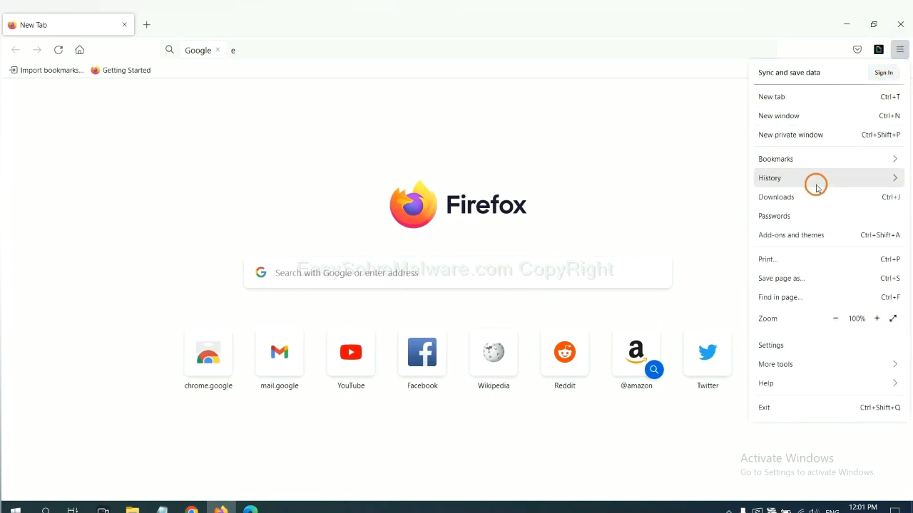
mouse_move(798, 238)
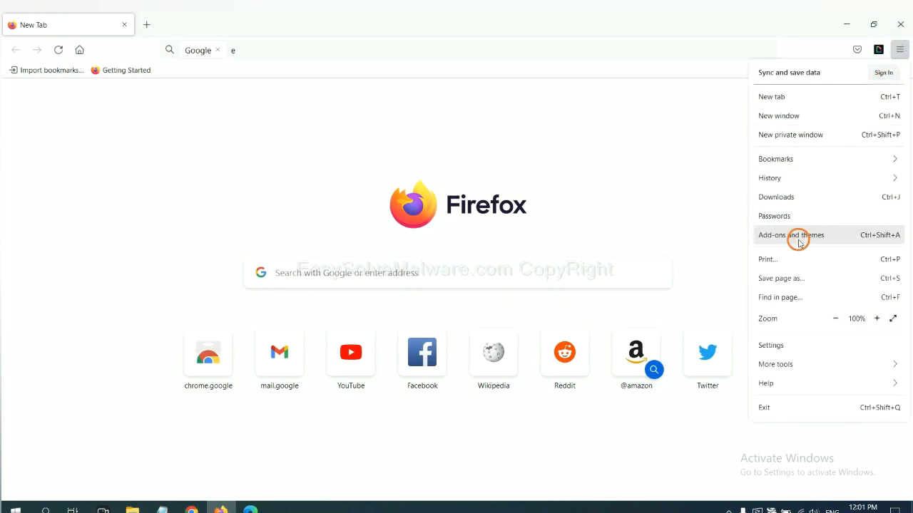
left_click(790, 235)
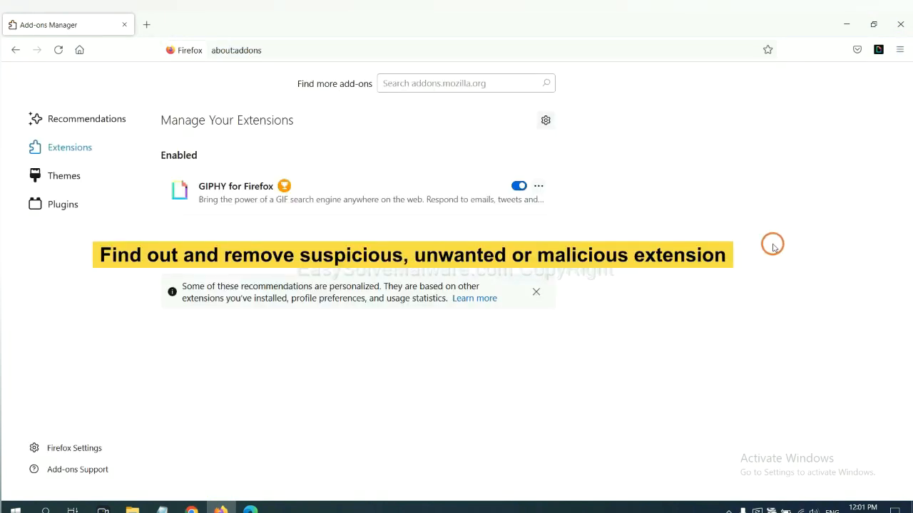
scroll("down", 3)
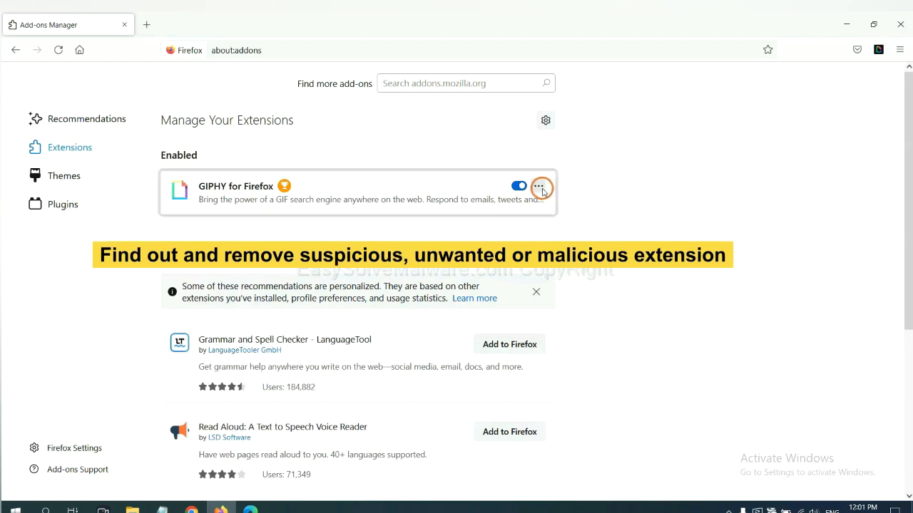
left_click(538, 186)
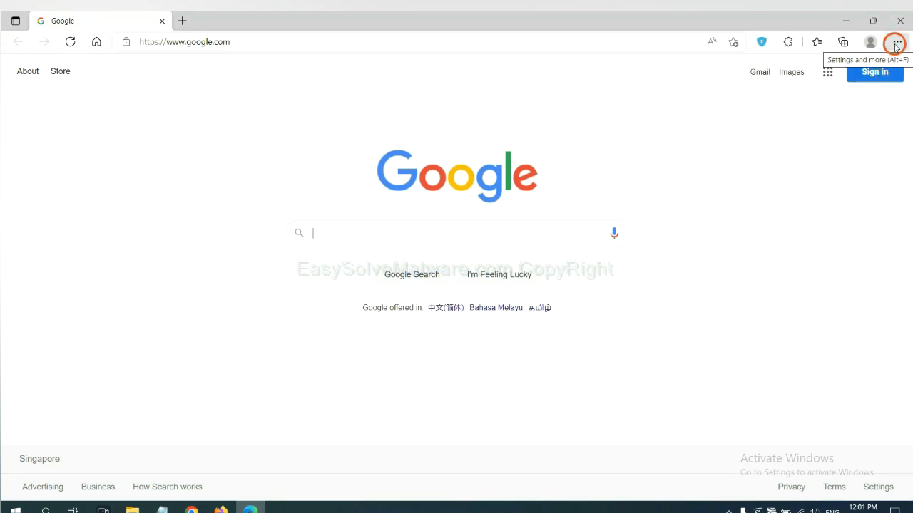
Remove the ArcVpn Free Fast VPN Proxy extension from Edge's extensions page
left_click(897, 41)
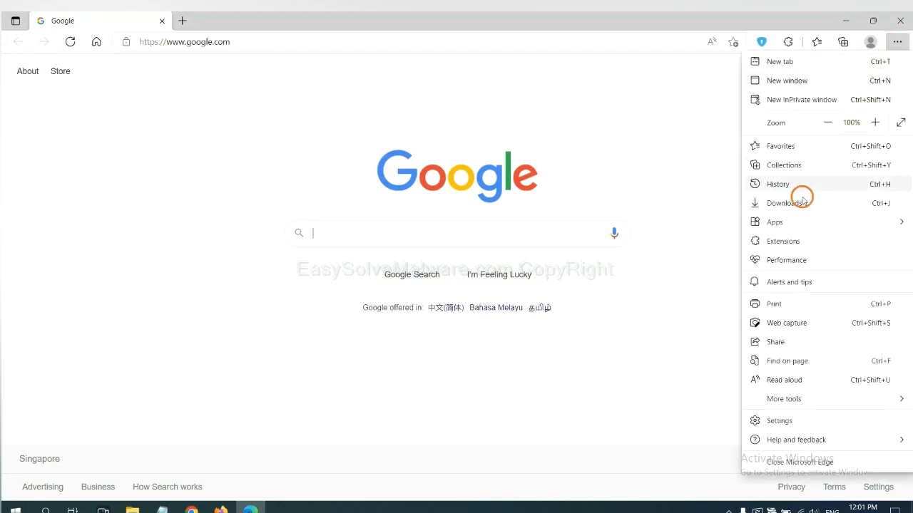
mouse_move(782, 241)
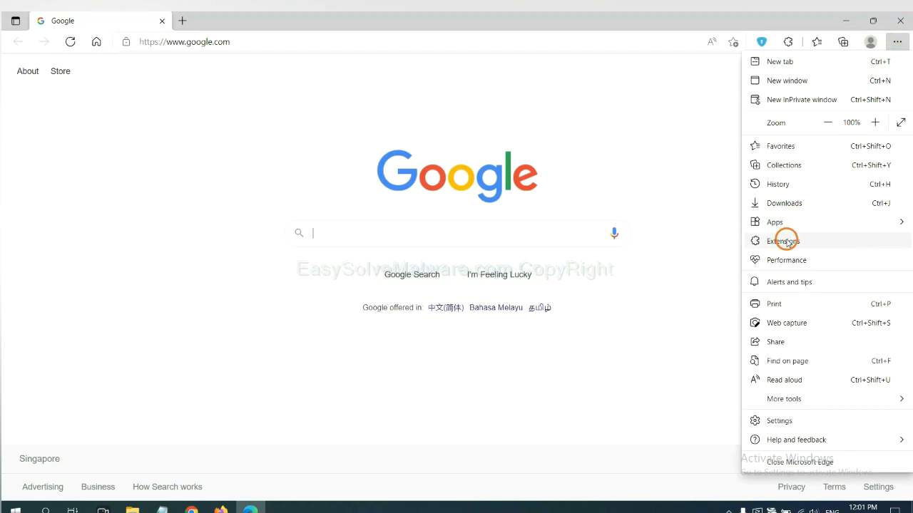
left_click(782, 241)
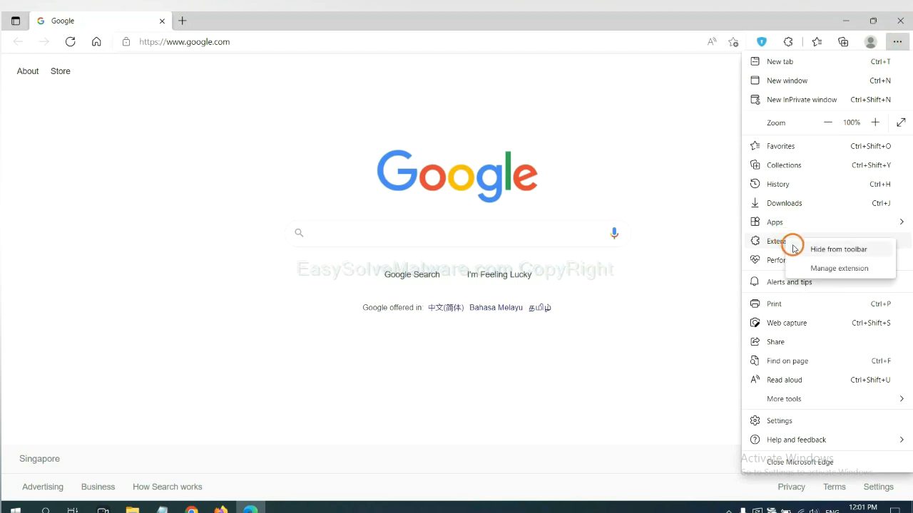
mouse_move(820, 268)
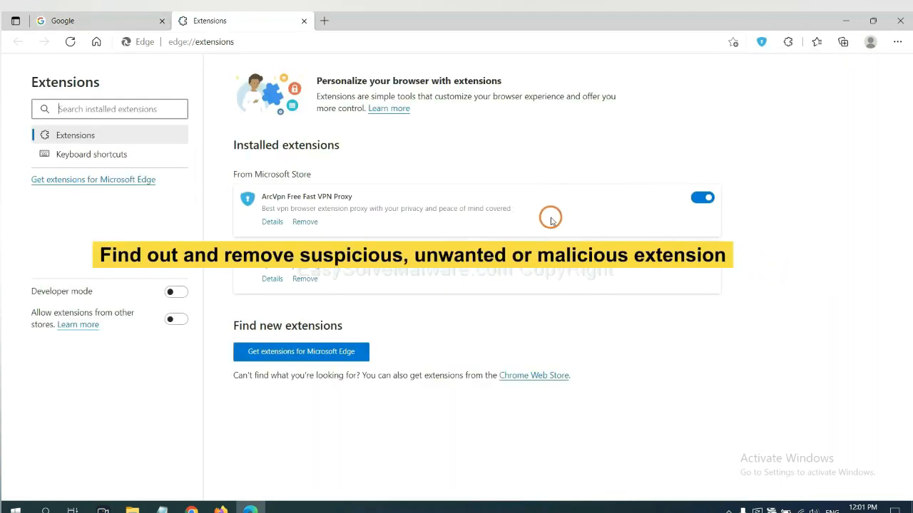
mouse_move(380, 237)
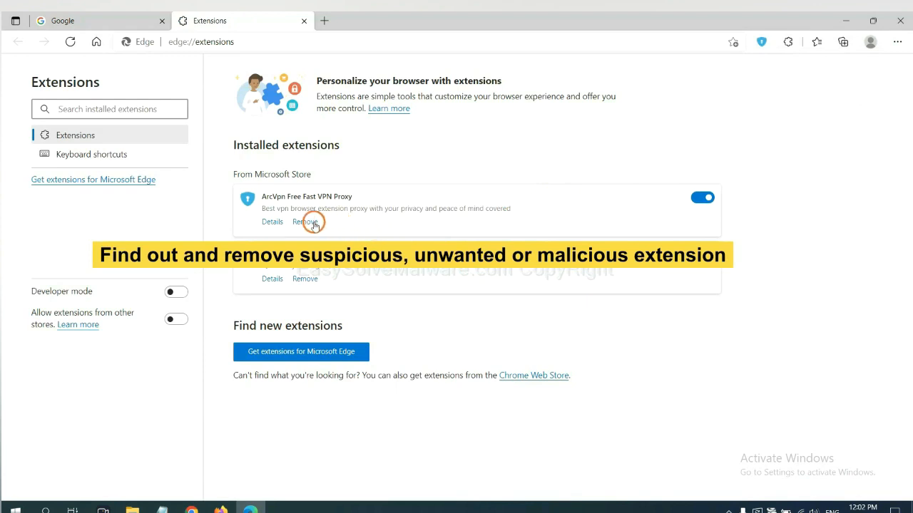
left_click(305, 222)
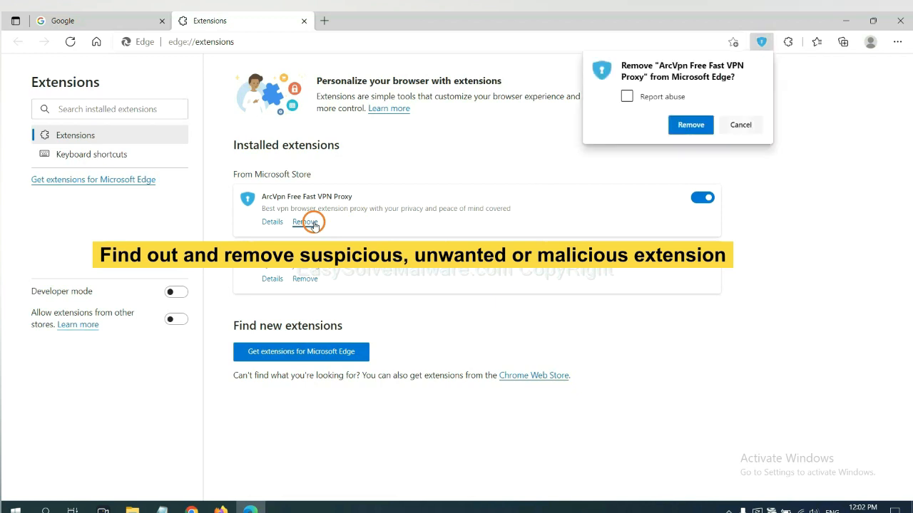
left_click(689, 125)
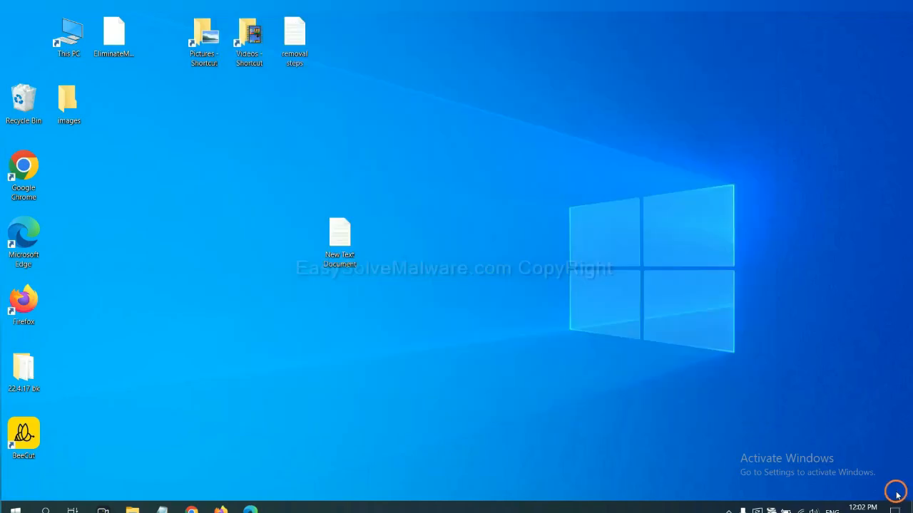
Open the New Text Document notes and launch regedit from a Run box
double_click(340, 239)
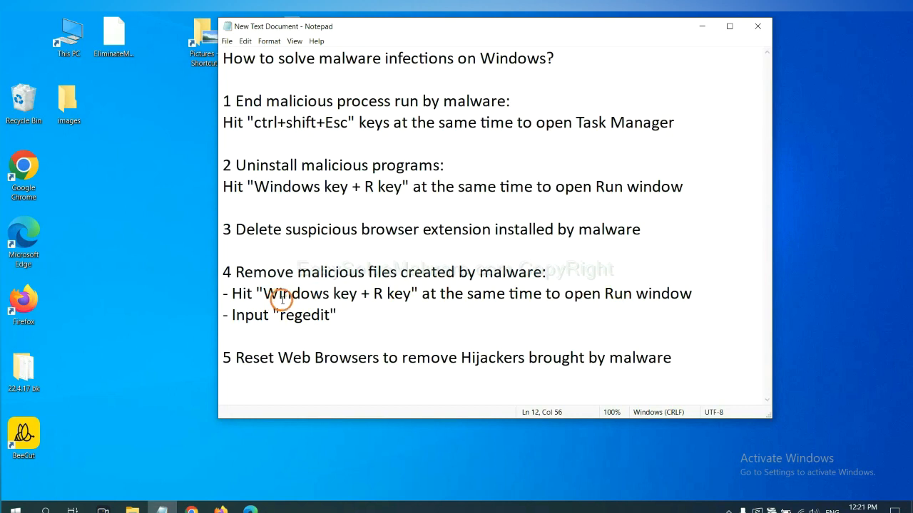
mouse_move(397, 272)
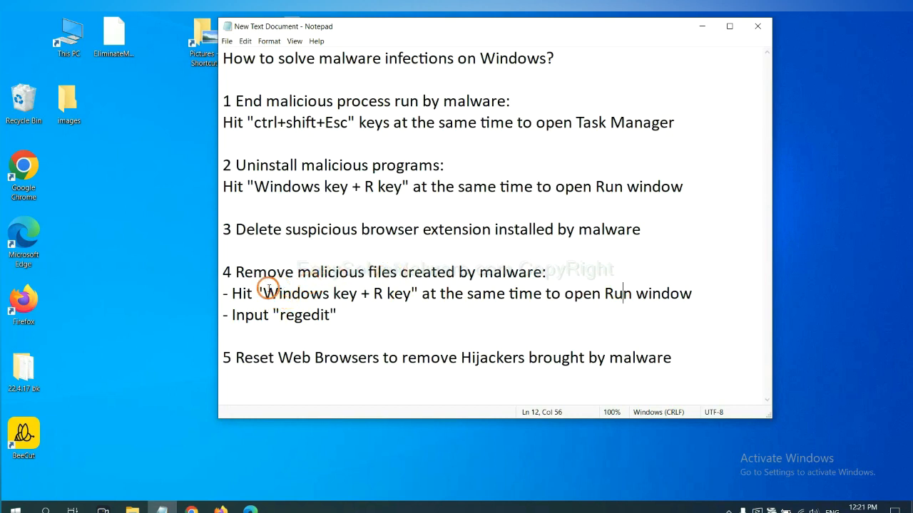
left_click_drag(222, 293, 280, 293)
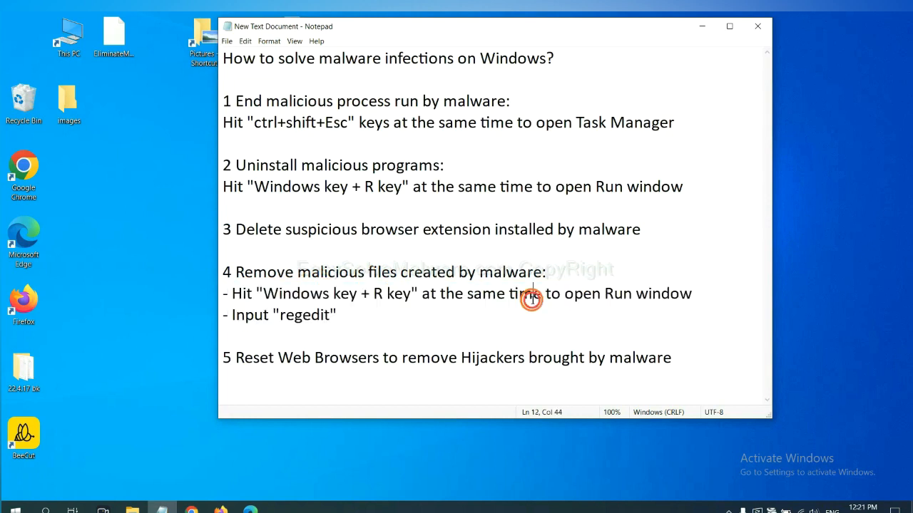
key("Win+r")
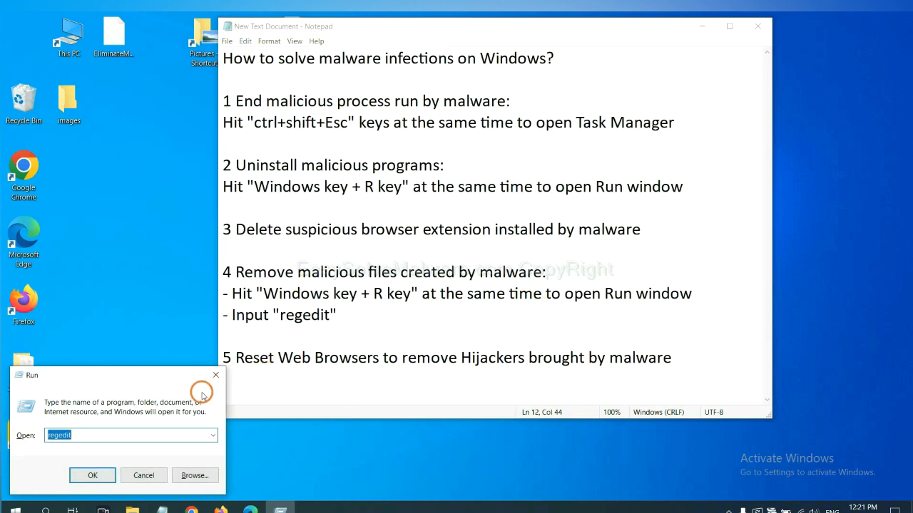
left_click_drag(32, 374, 589, 199)
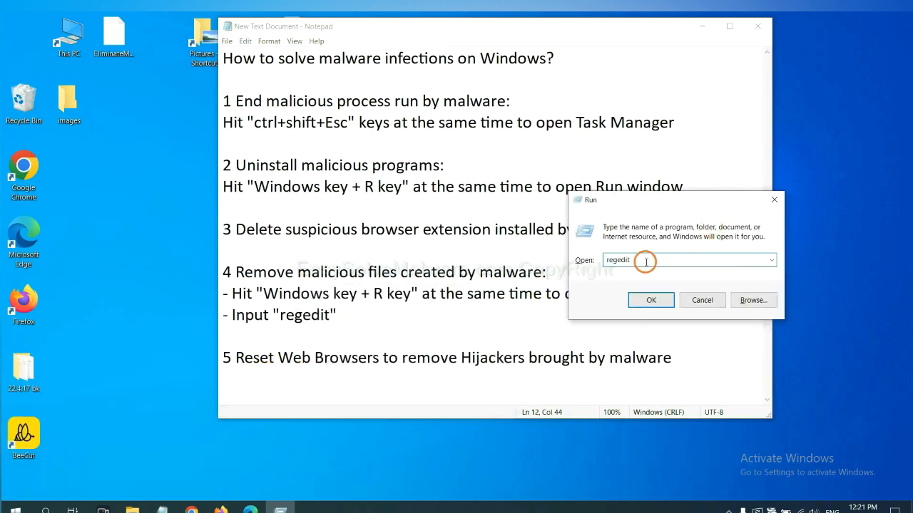
left_click(649, 300)
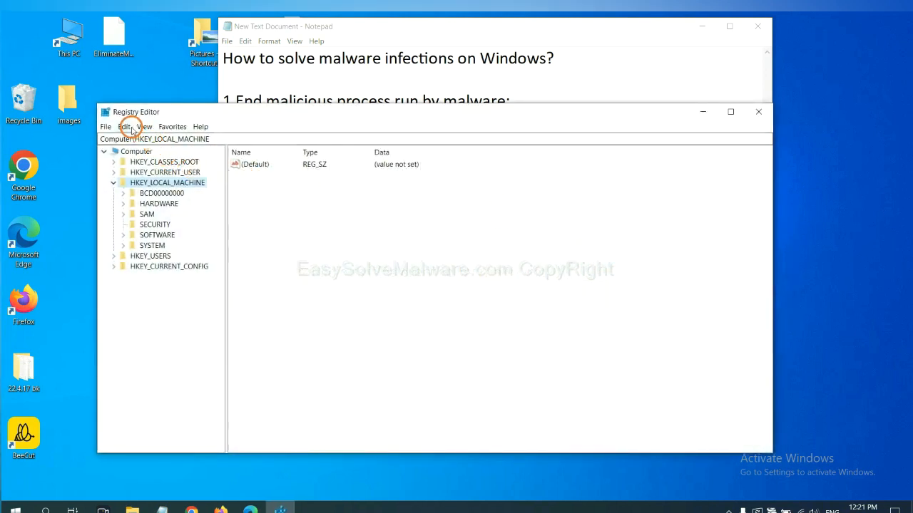
Search the registry for 'beecut' and open actions on the found BeeCut.exe value
left_click(124, 127)
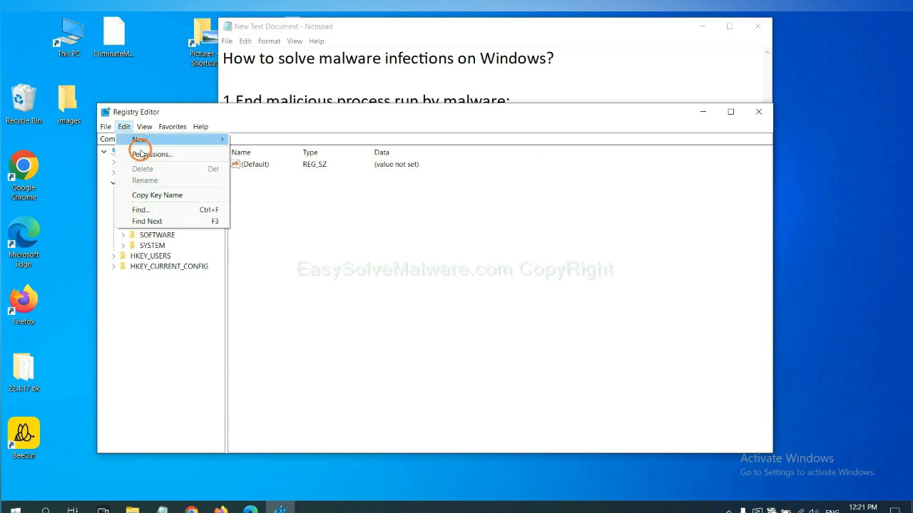
mouse_move(140, 209)
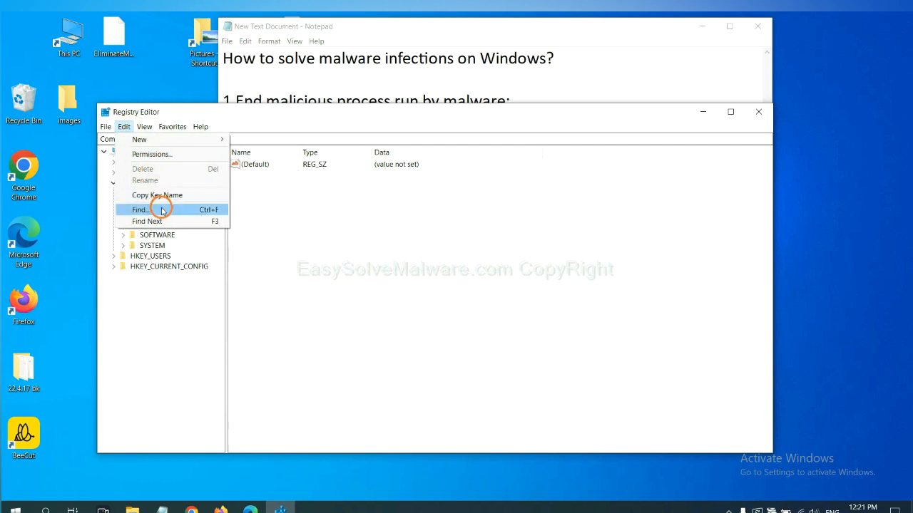
left_click(140, 209)
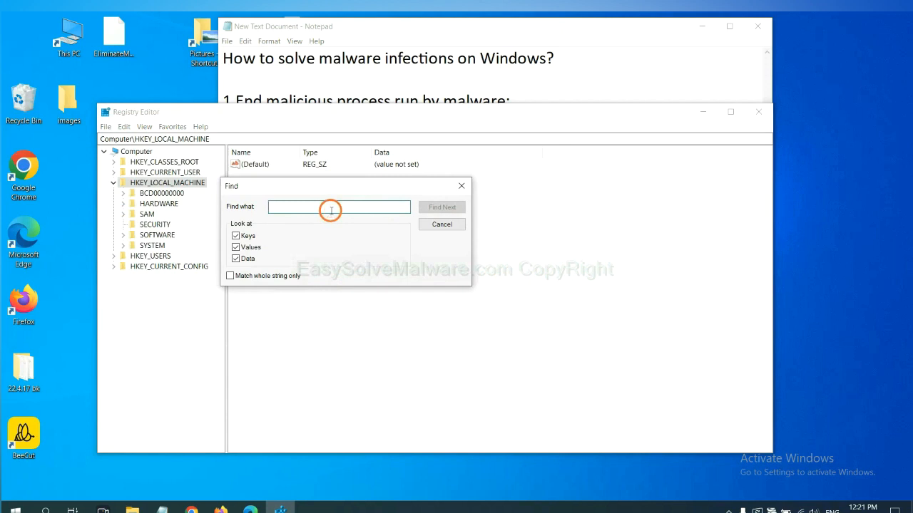
type("Input the name of malware")
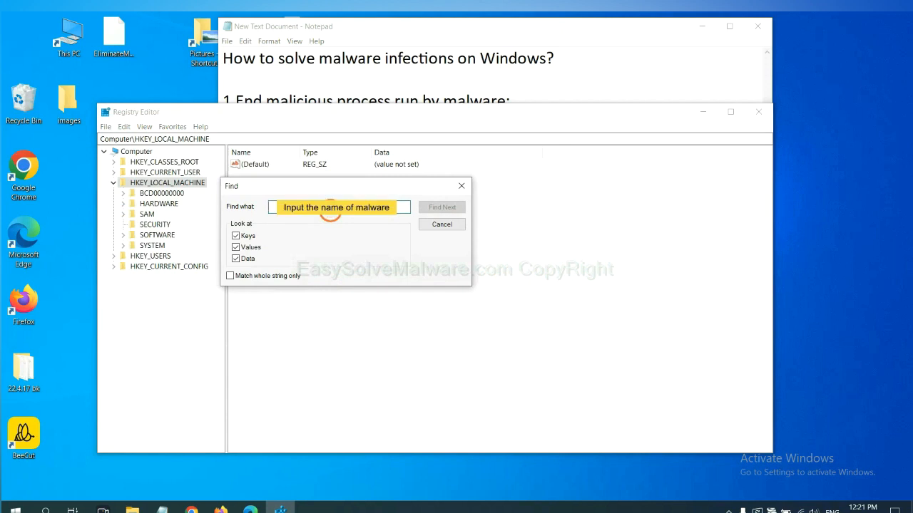
type("beecut")
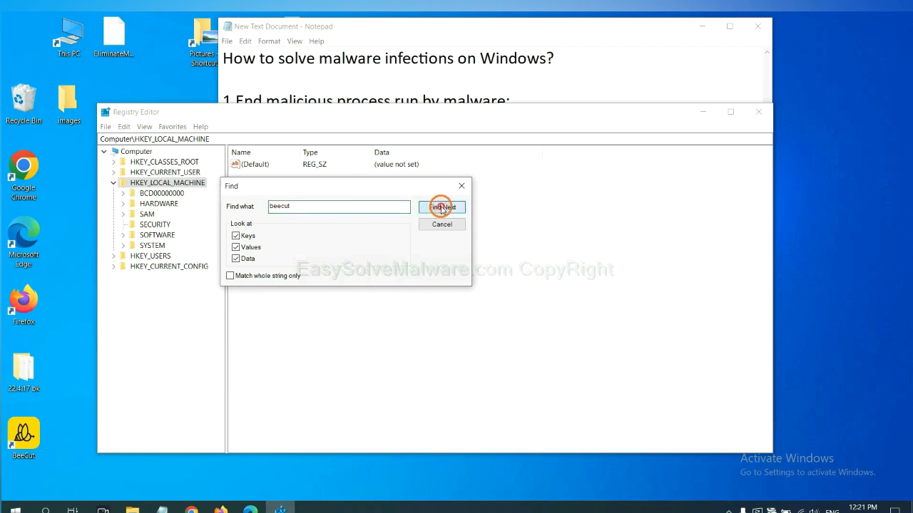
left_click(442, 207)
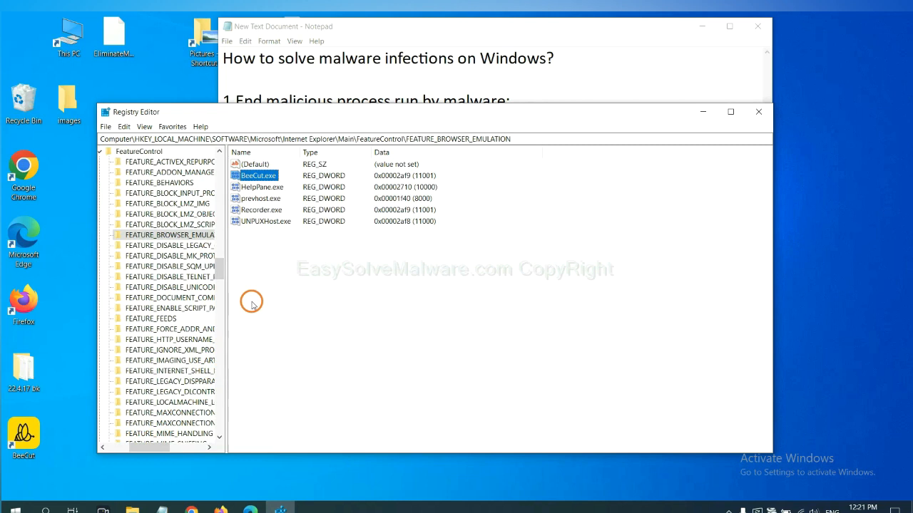
right_click(171, 234)
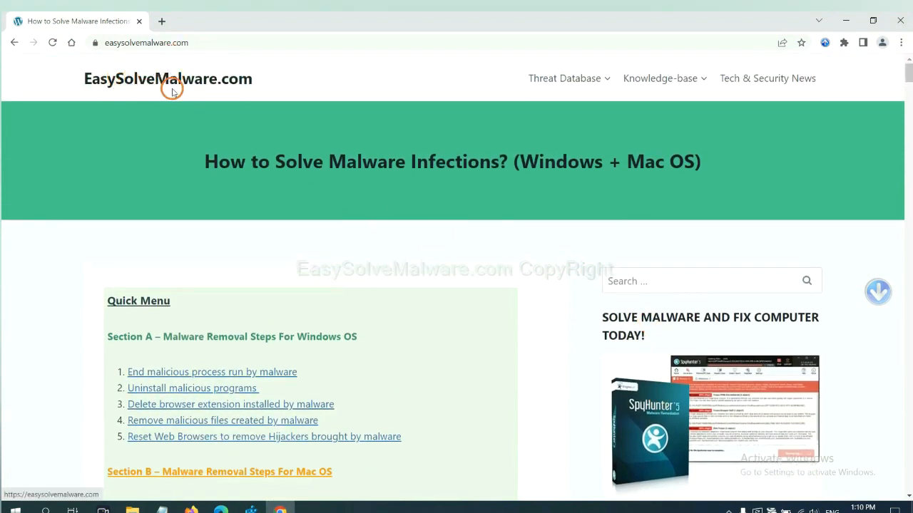
scroll("down", 3)
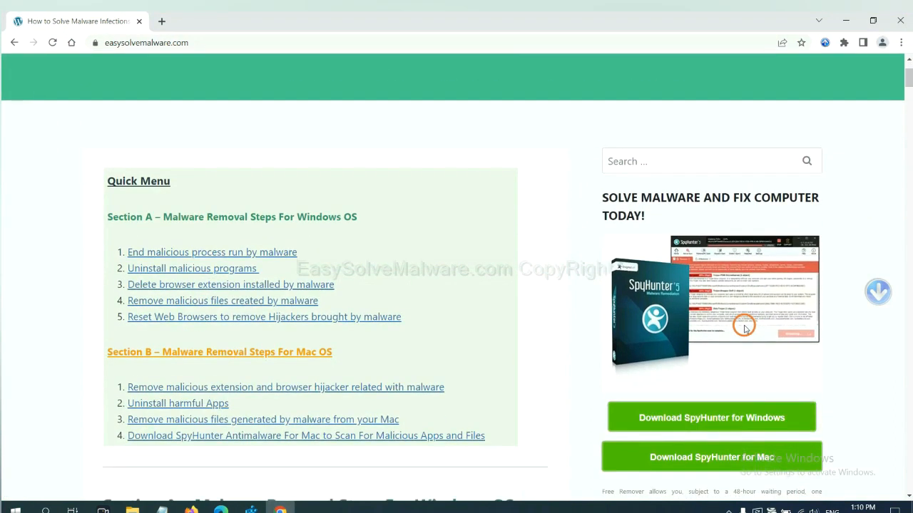
scroll("down", 3)
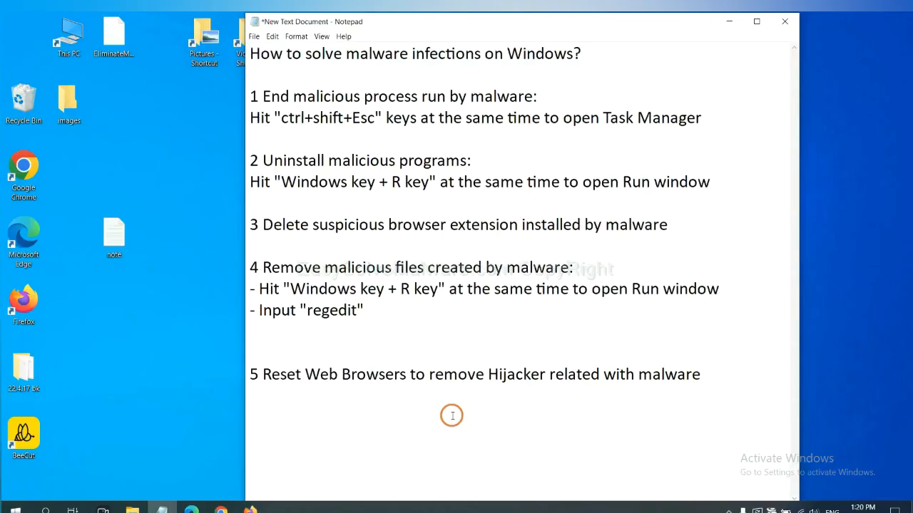
left_click(459, 374)
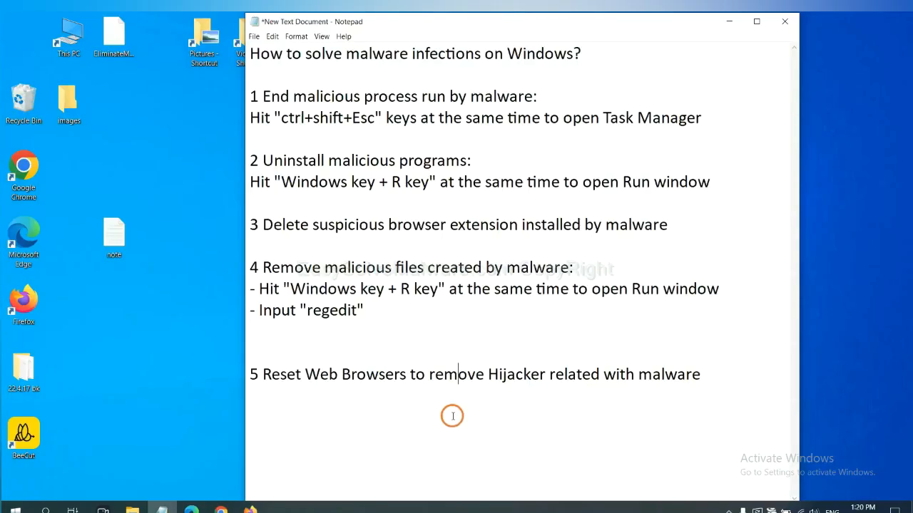
mouse_move(250, 479)
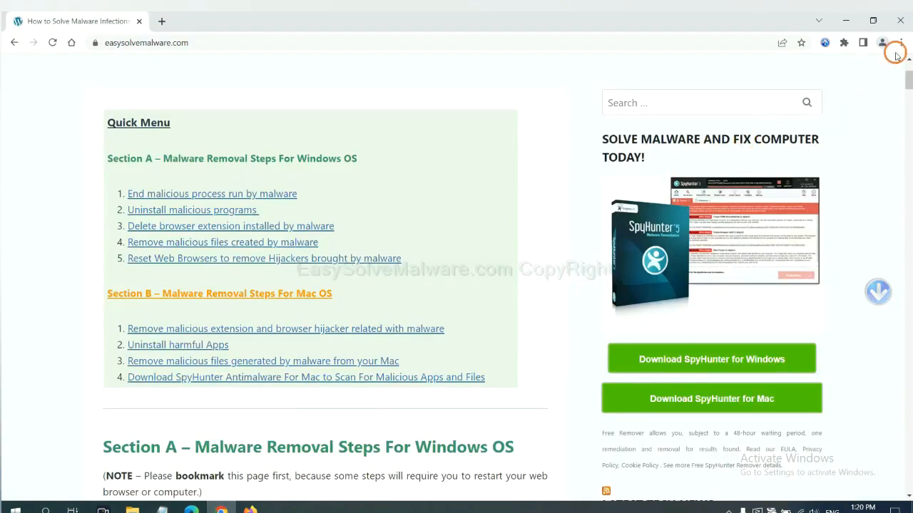
Search Chrome's settings for 'reset' to reach the restore-defaults option
left_click(901, 43)
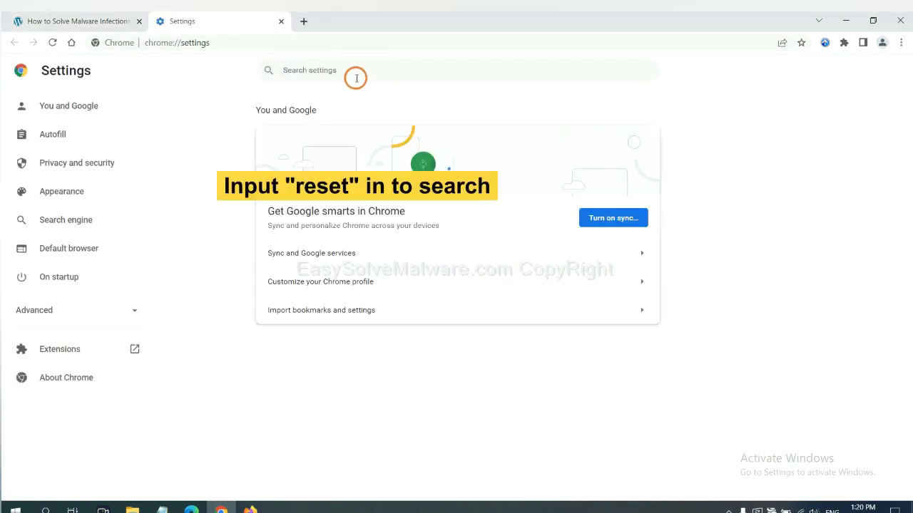
type("reset")
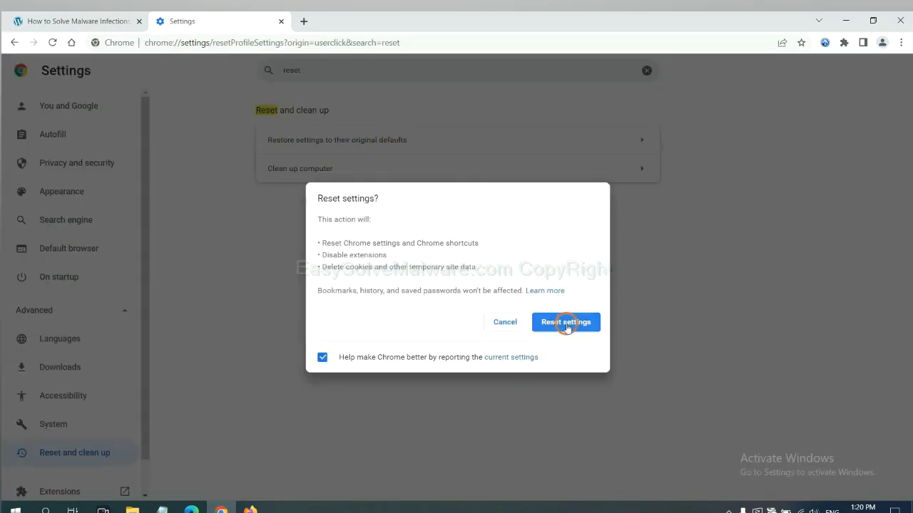
mouse_move(240, 476)
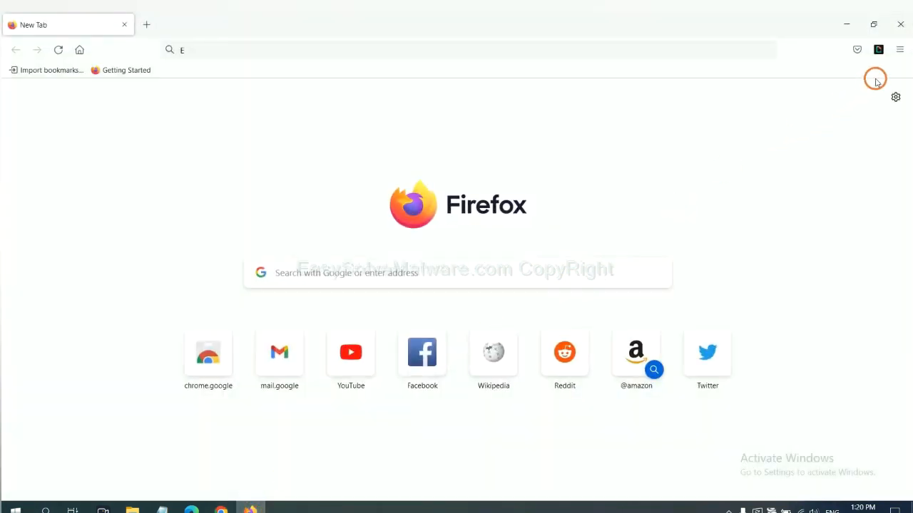
Request a Firefox refresh from the Troubleshooting Information page
left_click(899, 49)
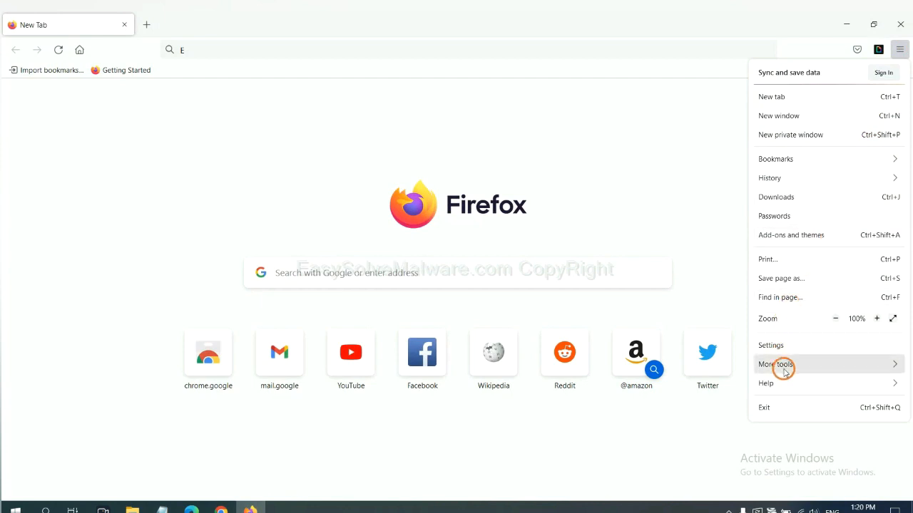
left_click(765, 382)
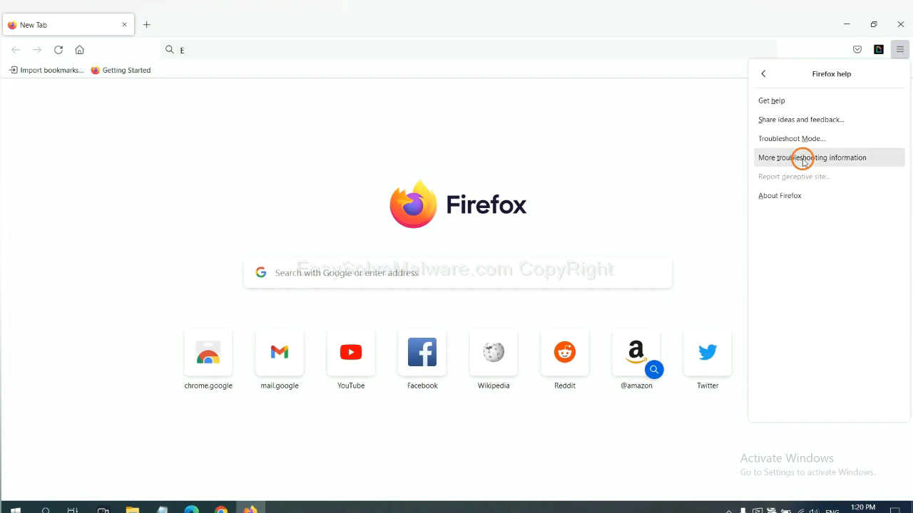
left_click(811, 157)
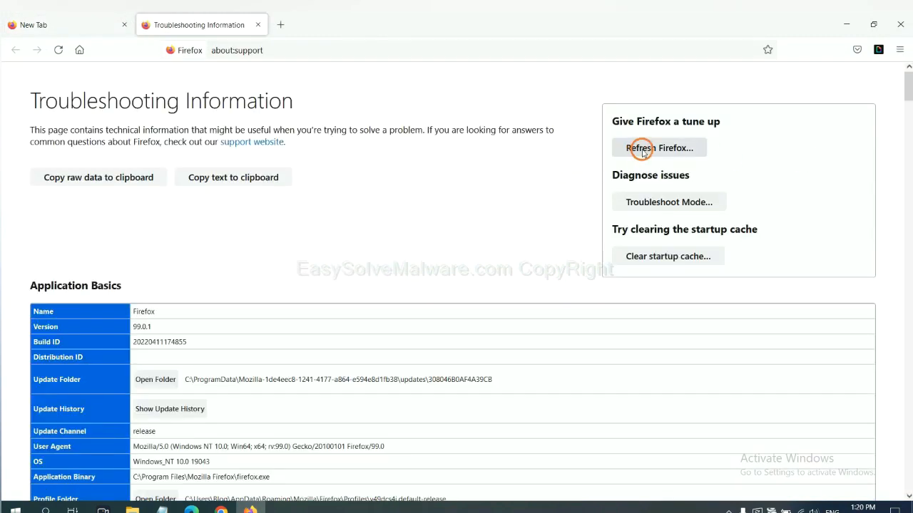
left_click(658, 148)
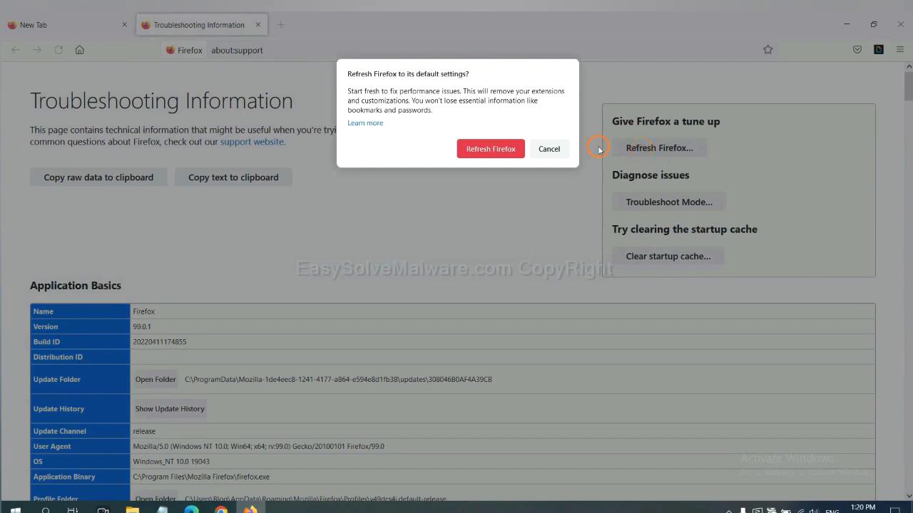
mouse_move(236, 408)
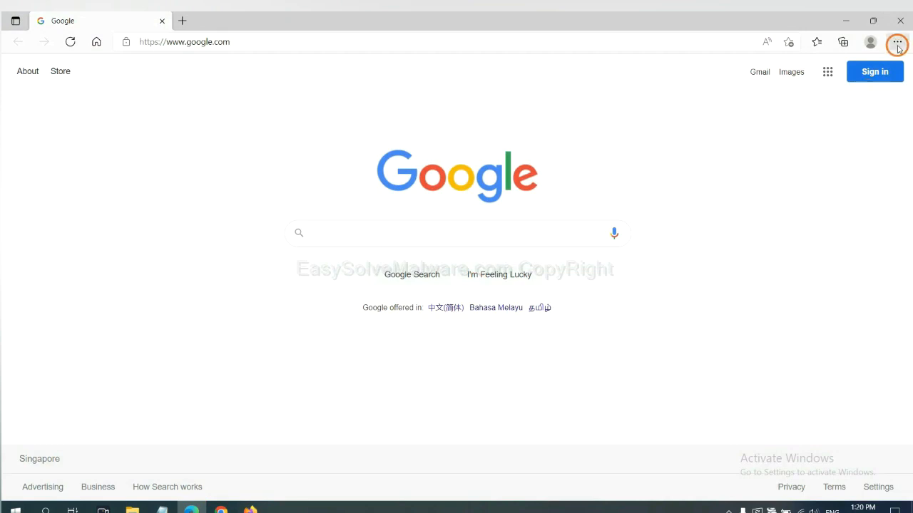
Search Edge settings for 'reset' and choose Restore settings to their default values
left_click(897, 41)
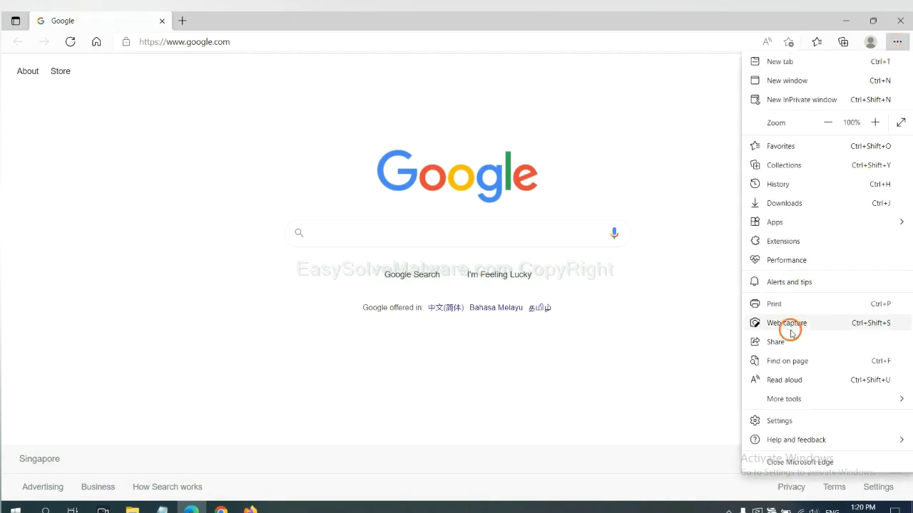
left_click(779, 421)
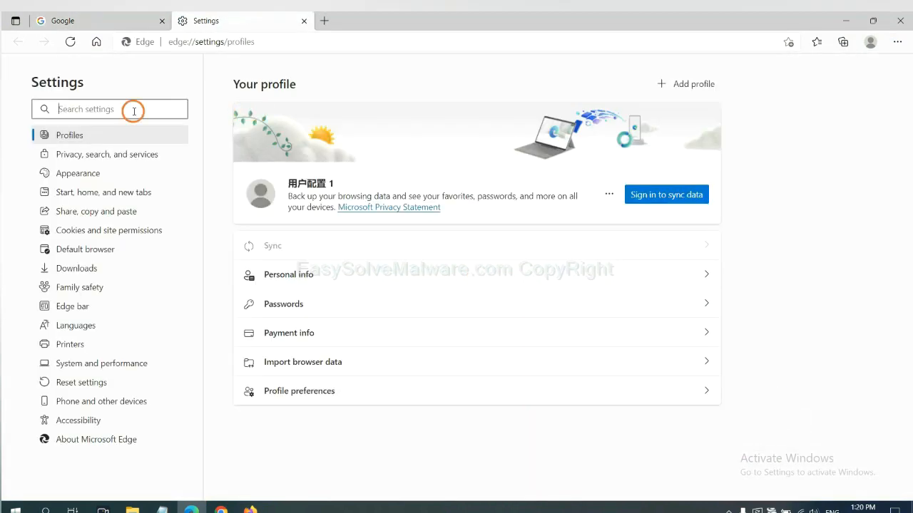
type("reset")
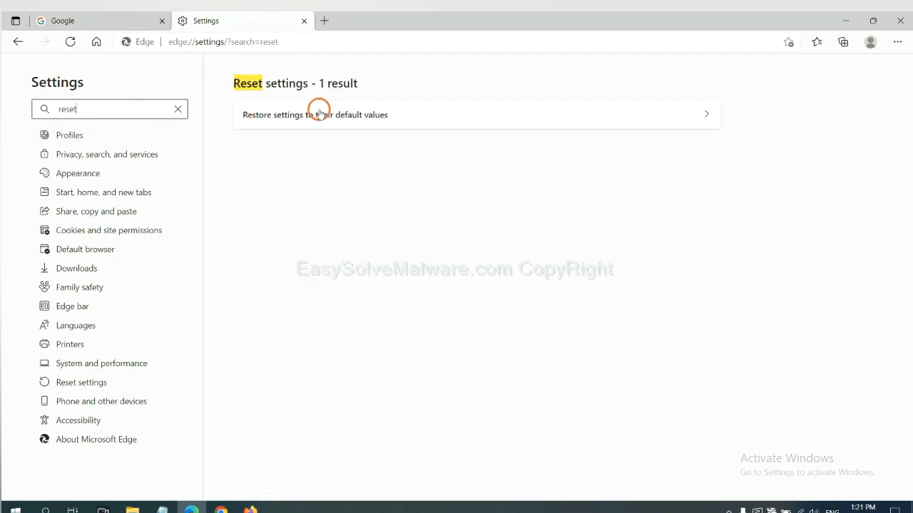
left_click(314, 114)
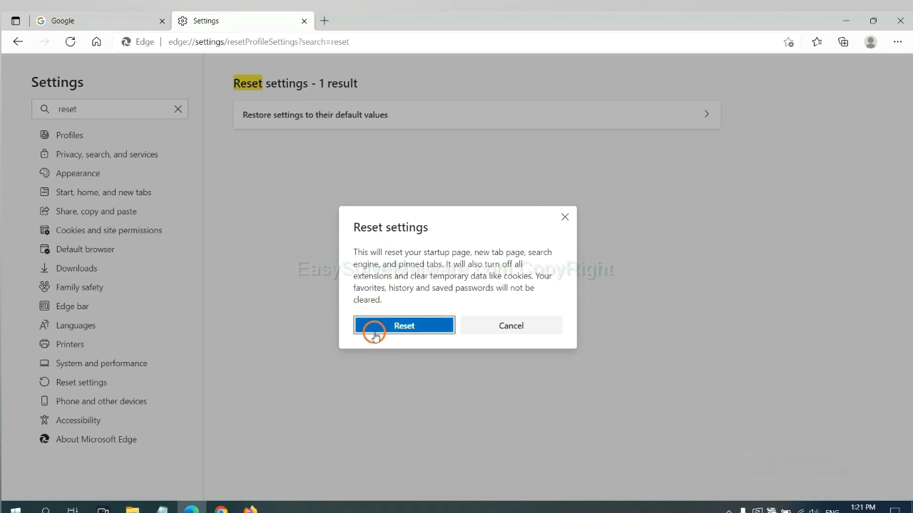
mouse_move(515, 387)
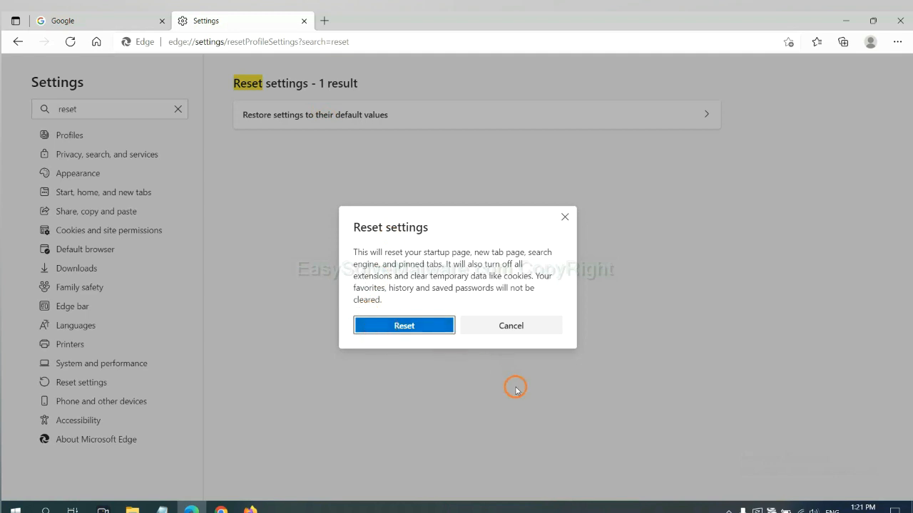